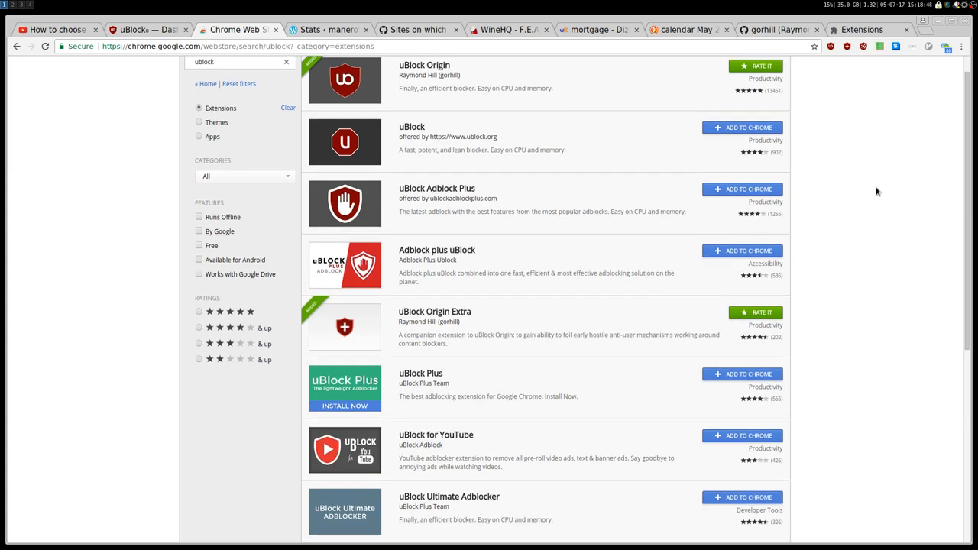
# Review the Linux distro video page, scrolling through its comments and Up next recommendations
pyautogui.scroll(3)
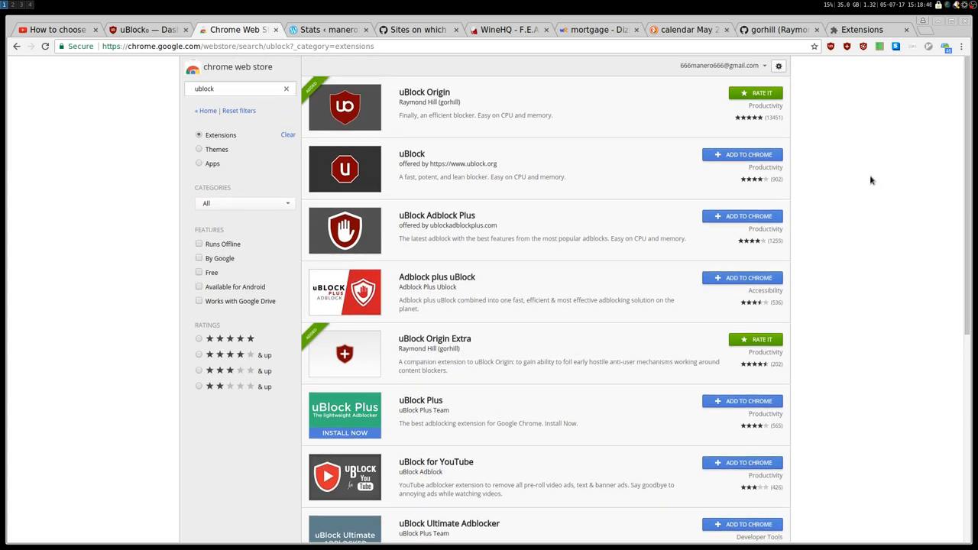
pyautogui.moveTo(405, 97)
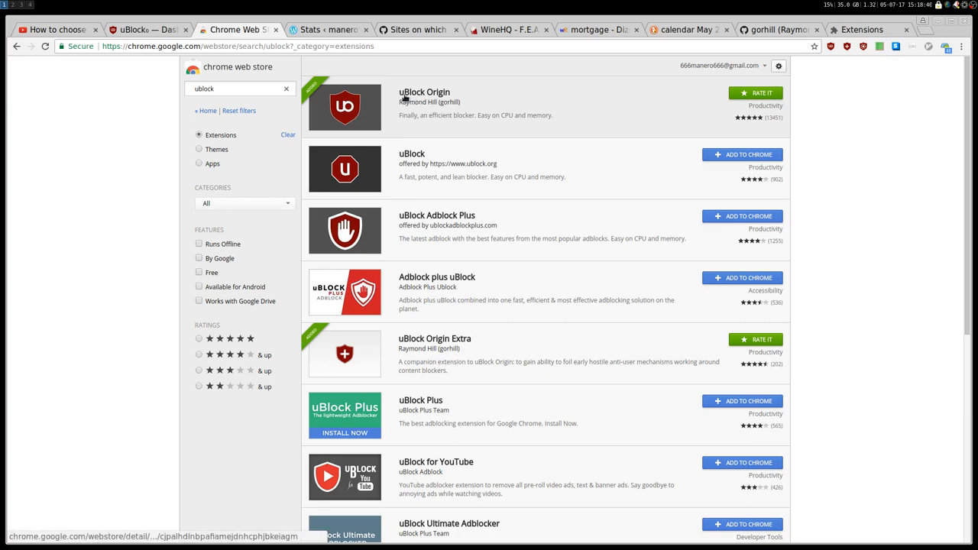
pyautogui.moveTo(407, 107)
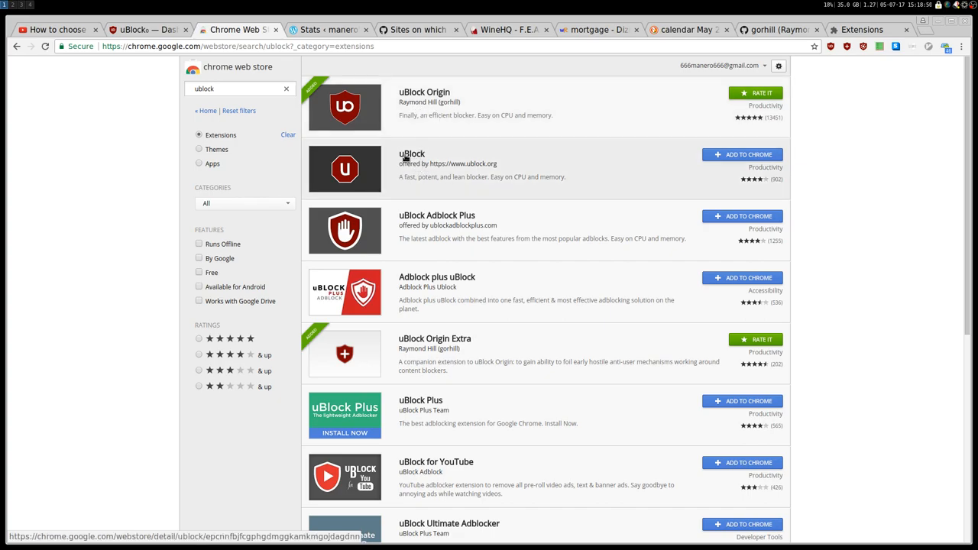
pyautogui.moveTo(422, 214)
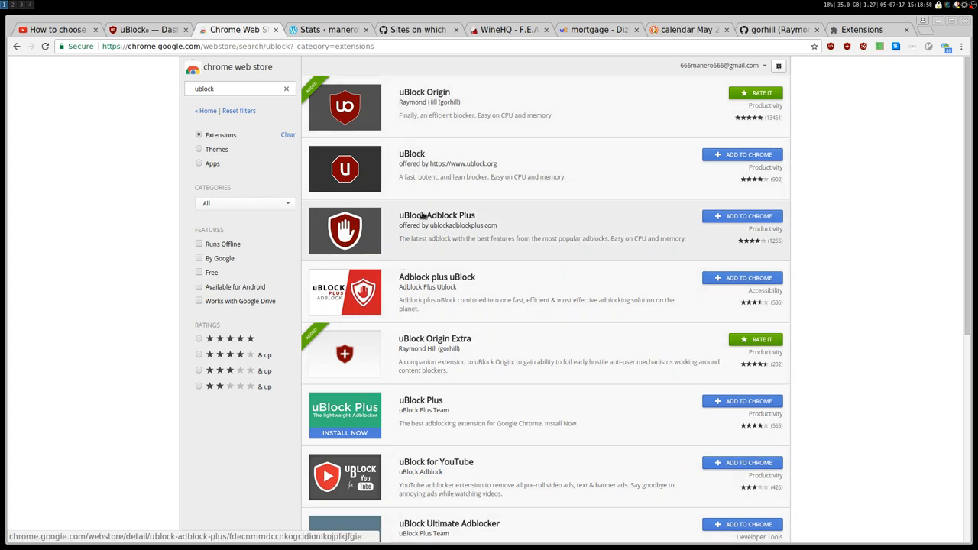
pyautogui.moveTo(441, 225)
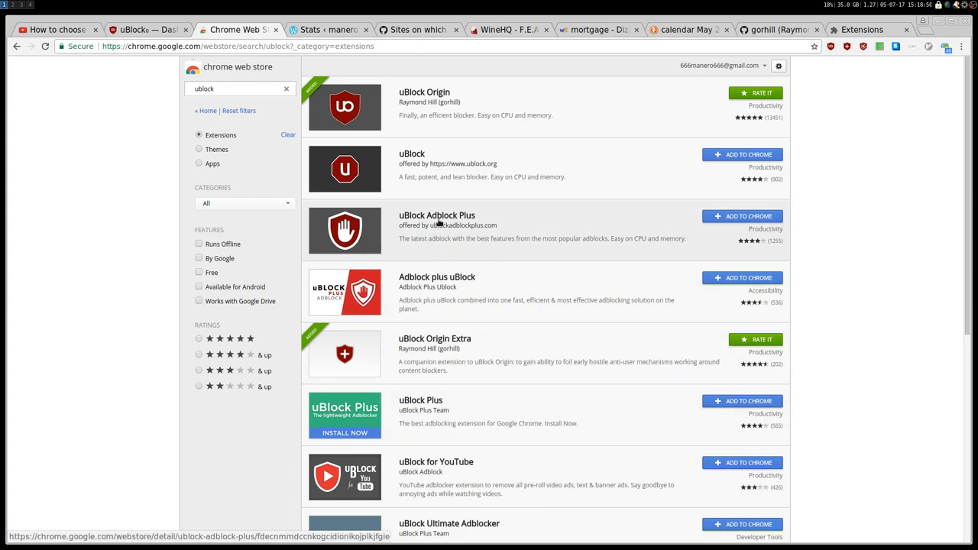
pyautogui.moveTo(444, 110)
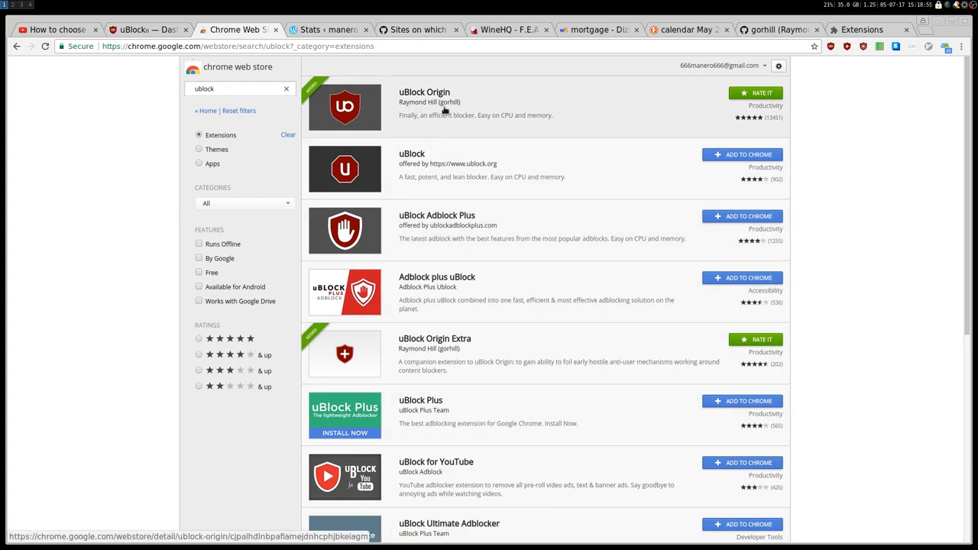
pyautogui.moveTo(440, 101)
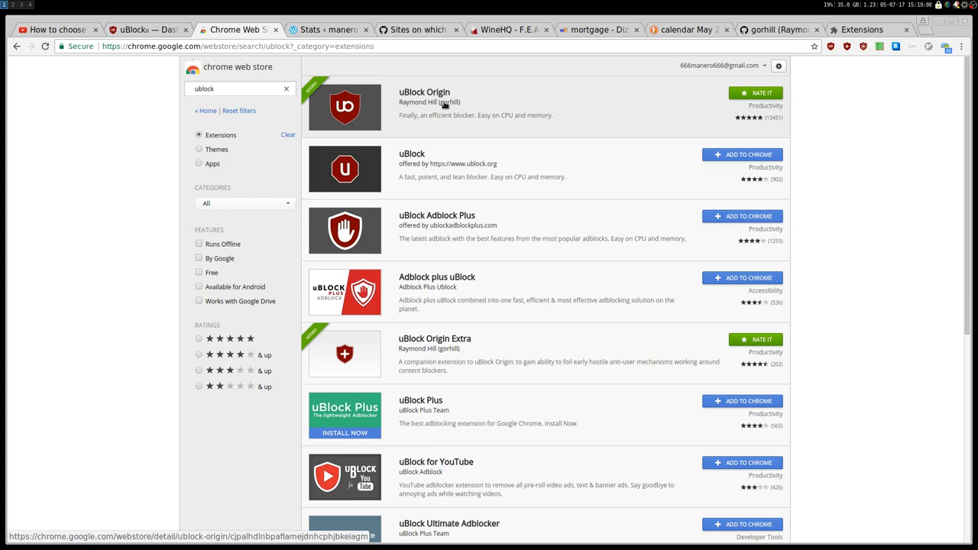
pyautogui.moveTo(54, 29)
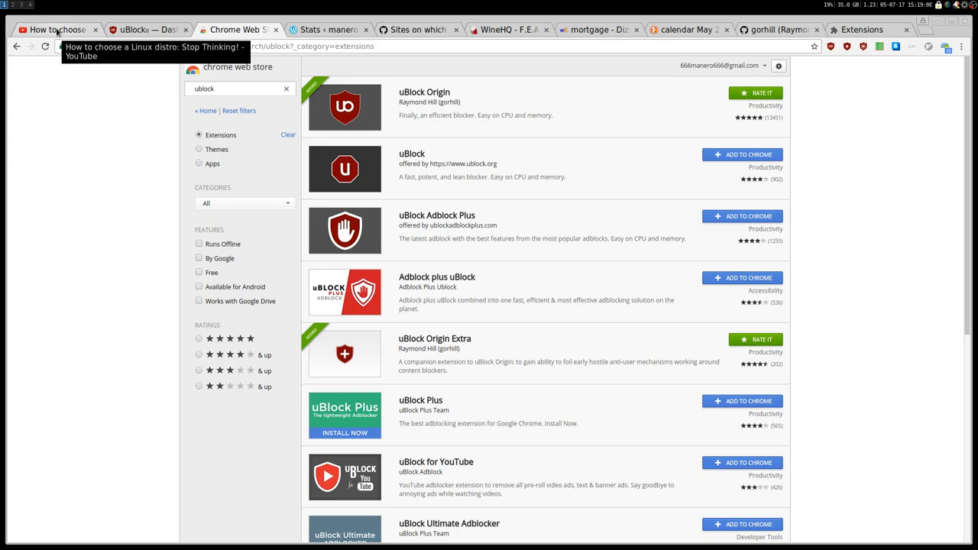
pyautogui.click(54, 30)
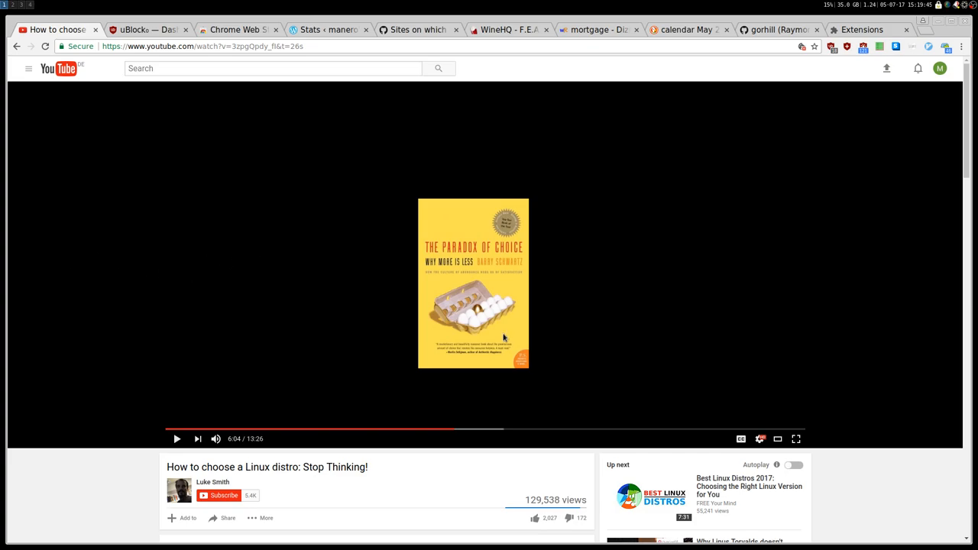
pyautogui.scroll(-3)
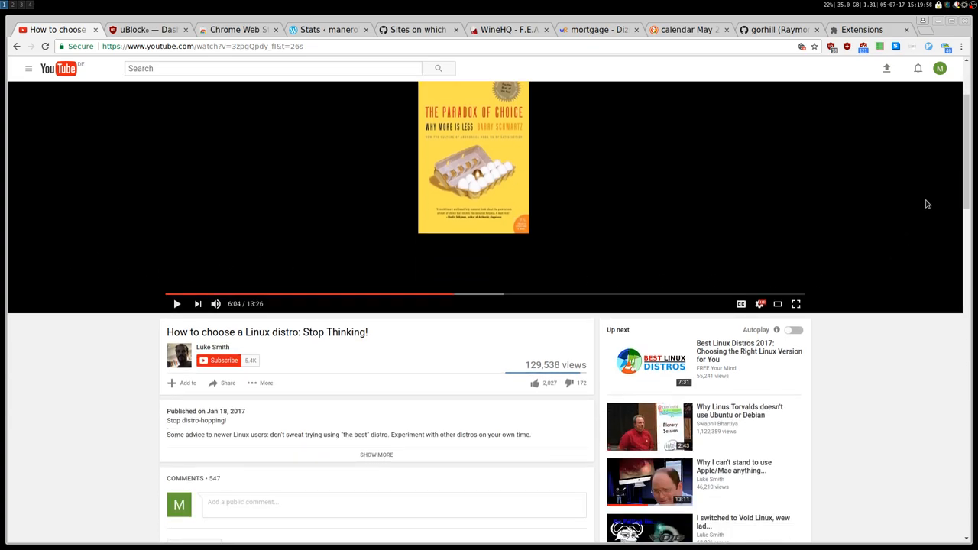
pyautogui.scroll(-3)
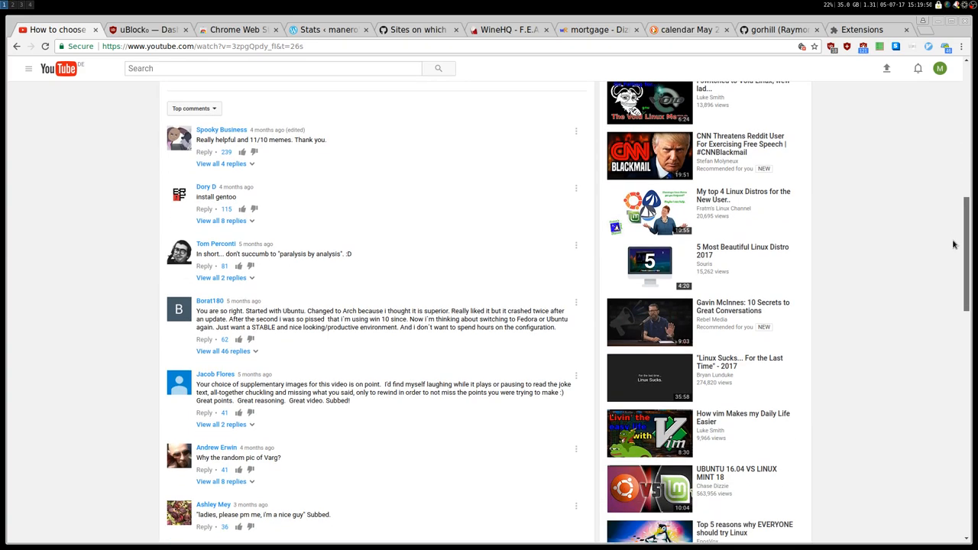
pyautogui.scroll(3)
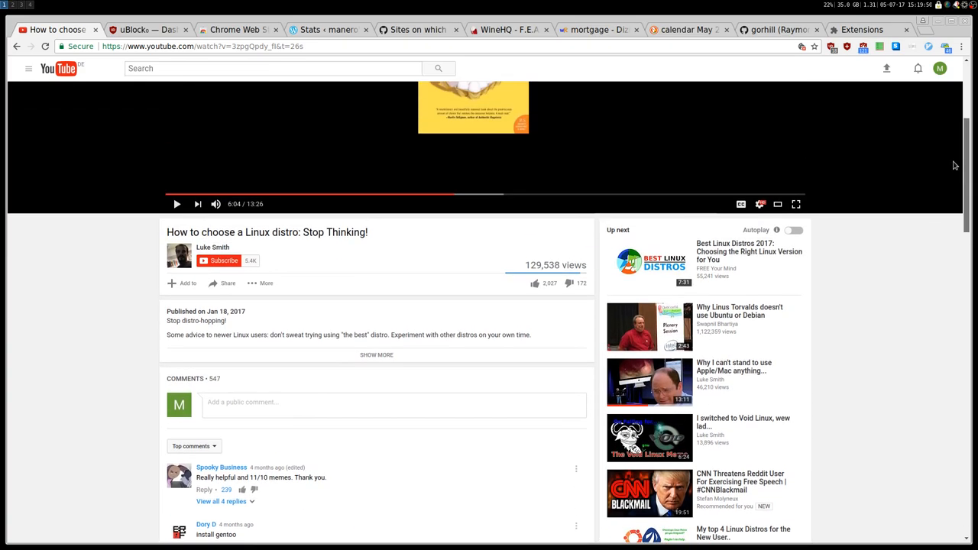
pyautogui.moveTo(856, 226)
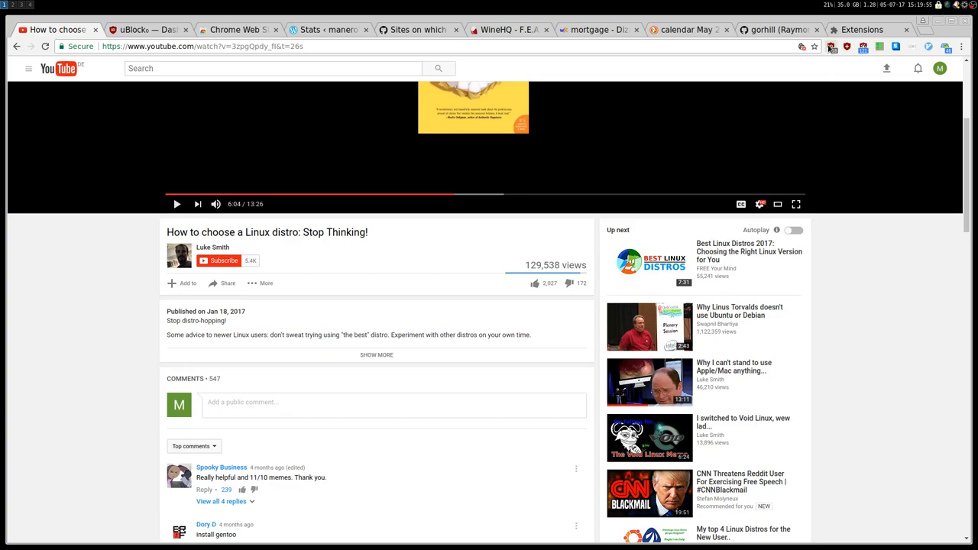
# Start uBlock Origin's Block element picker from the comments area of the video page
pyautogui.rightClick(831, 46)
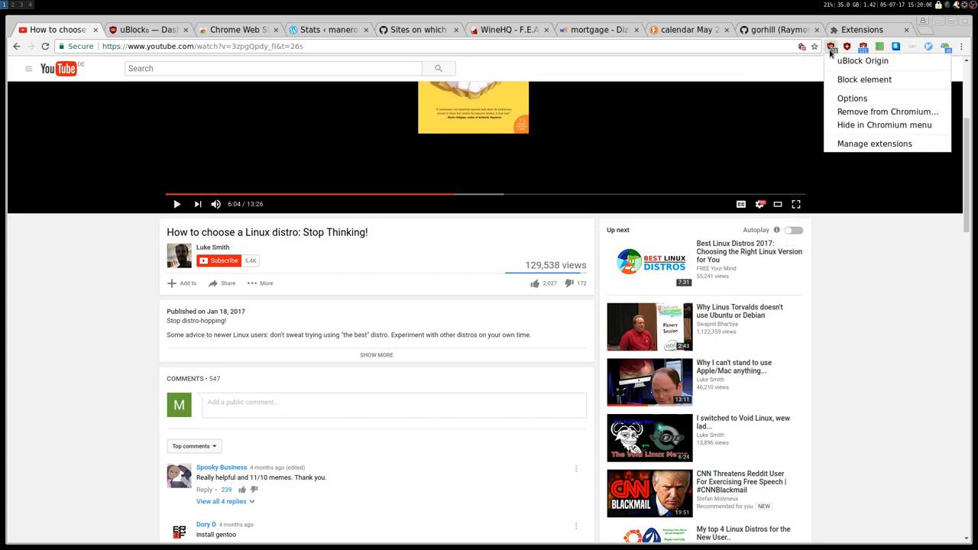
pyautogui.moveTo(865, 80)
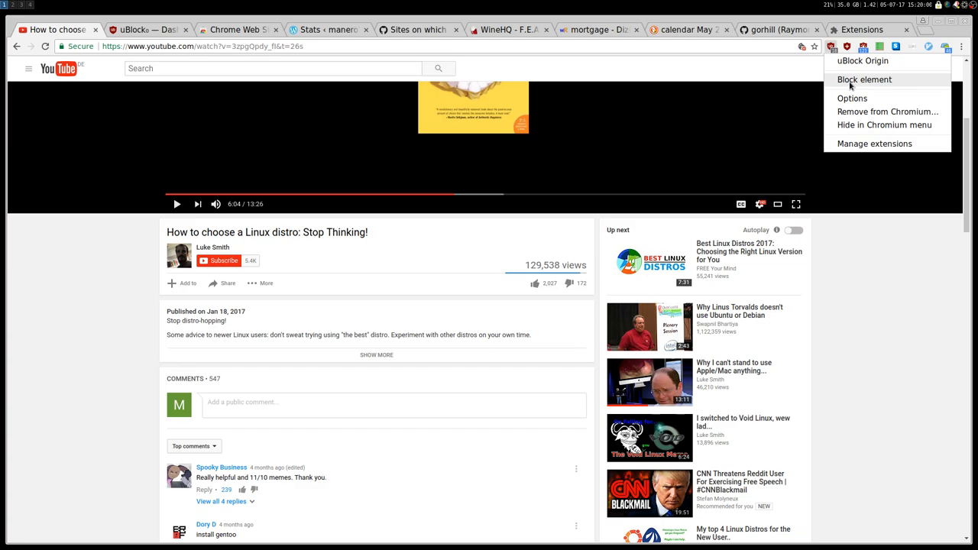
pyautogui.click(95, 355)
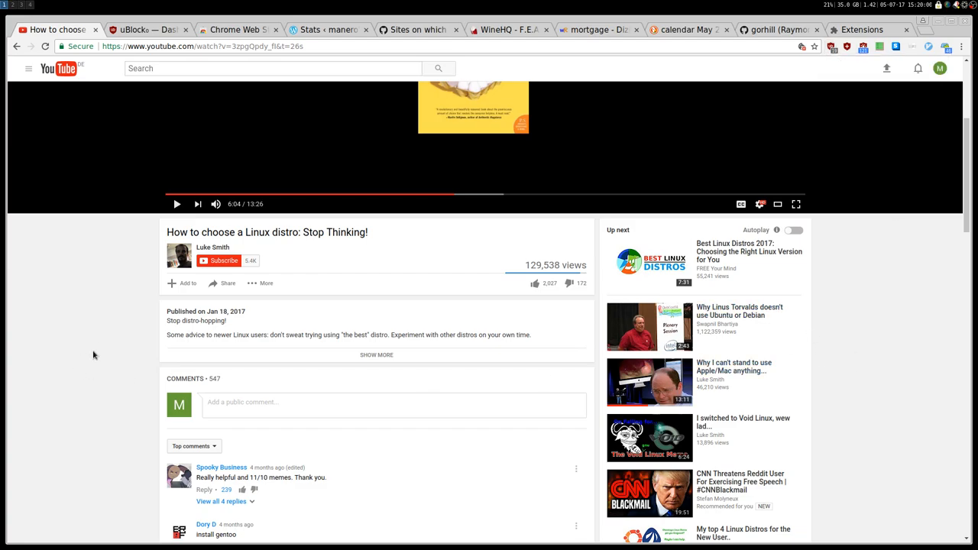
pyautogui.rightClick(95, 355)
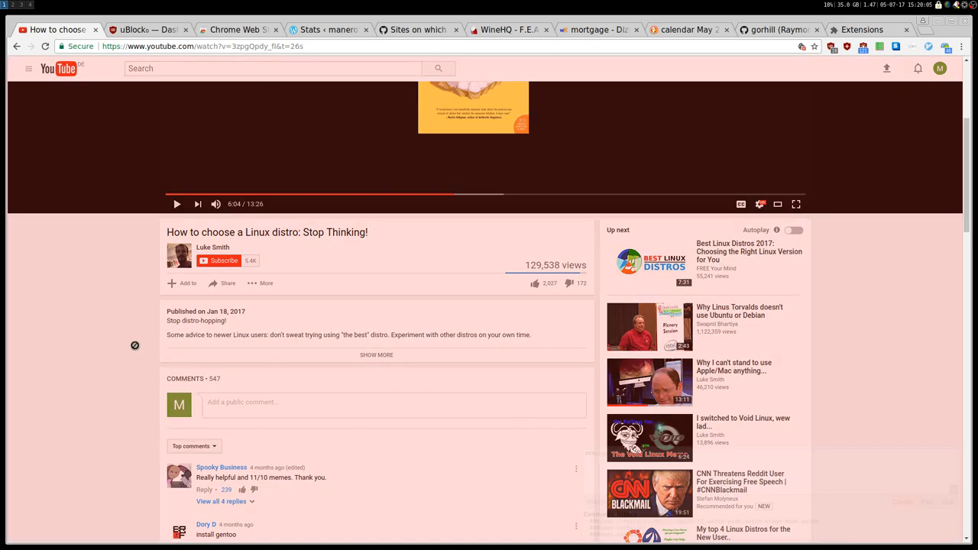
pyautogui.scroll(-3)
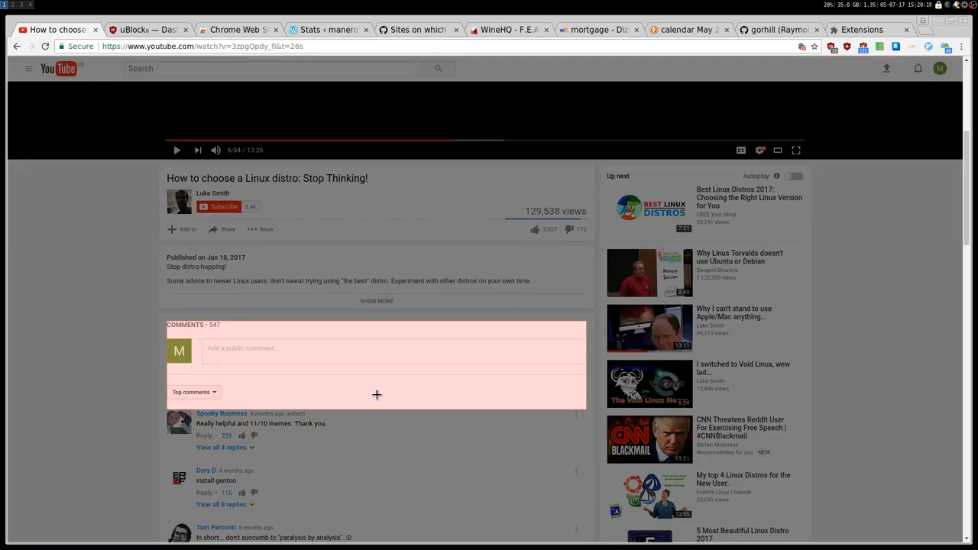
pyautogui.scroll(3)
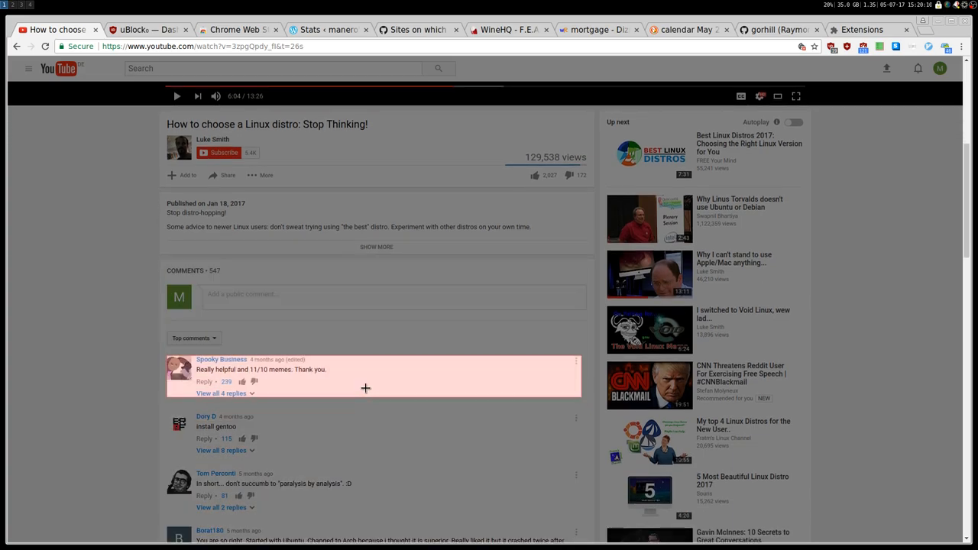
pyautogui.scroll(-3)
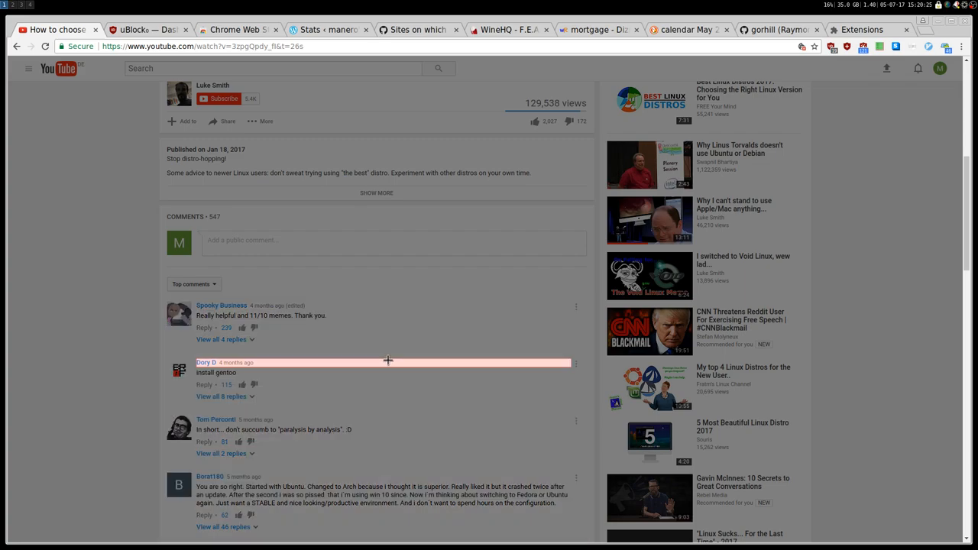
# Select the comment section container as the element to hide in the picker
pyautogui.click(388, 366)
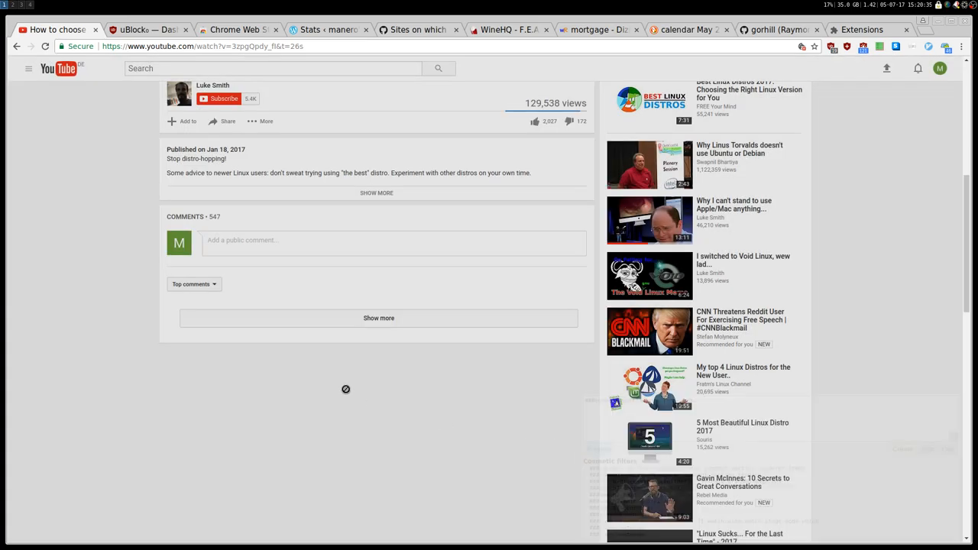
pyautogui.scroll(3)
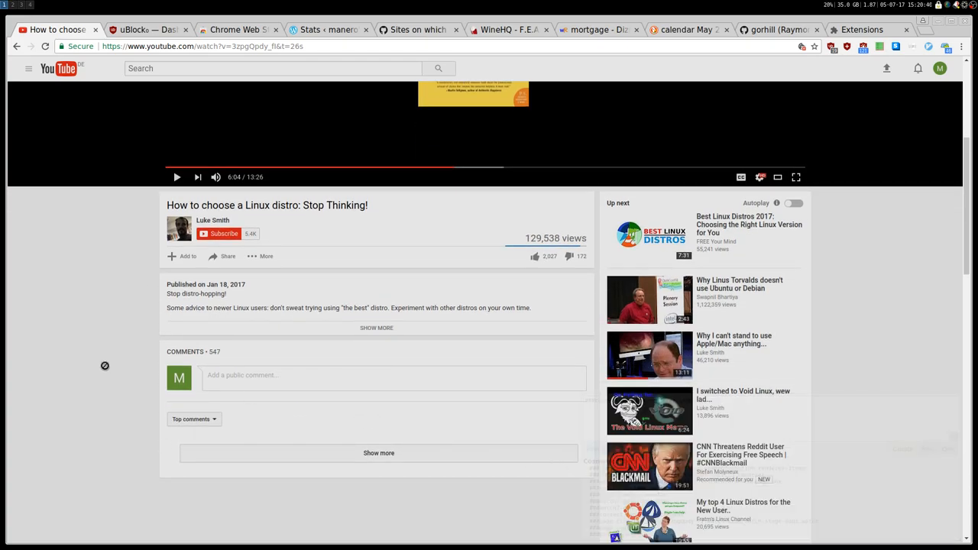
pyautogui.moveTo(107, 354)
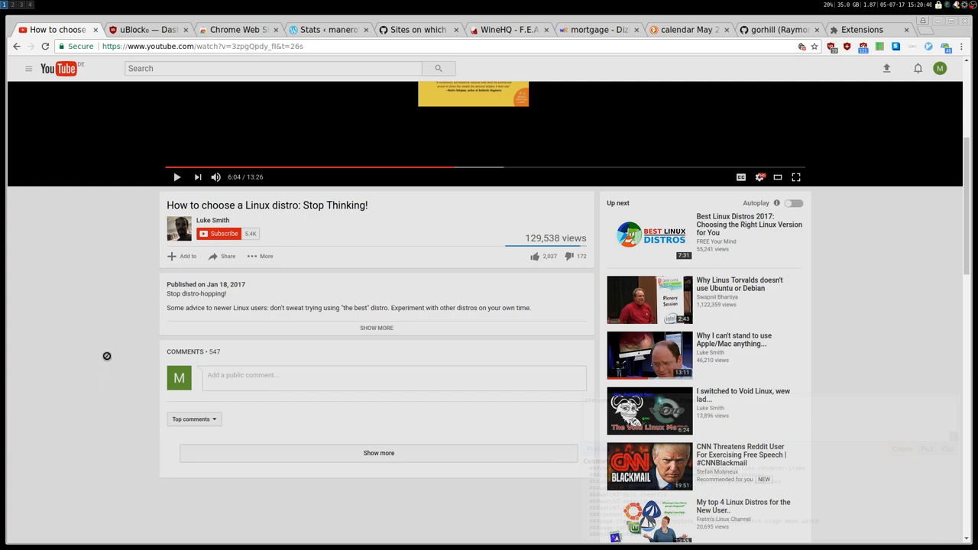
pyautogui.scroll(-3)
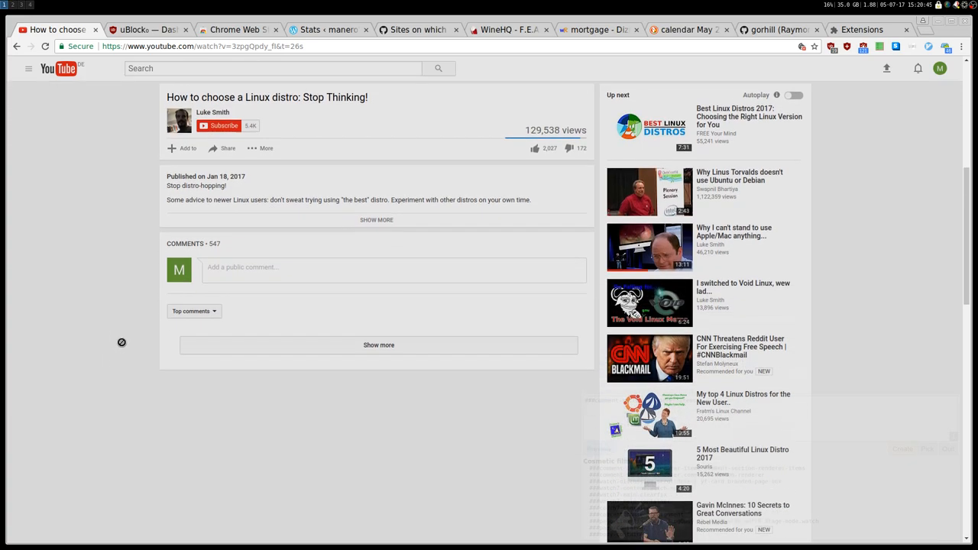
pyautogui.moveTo(358, 335)
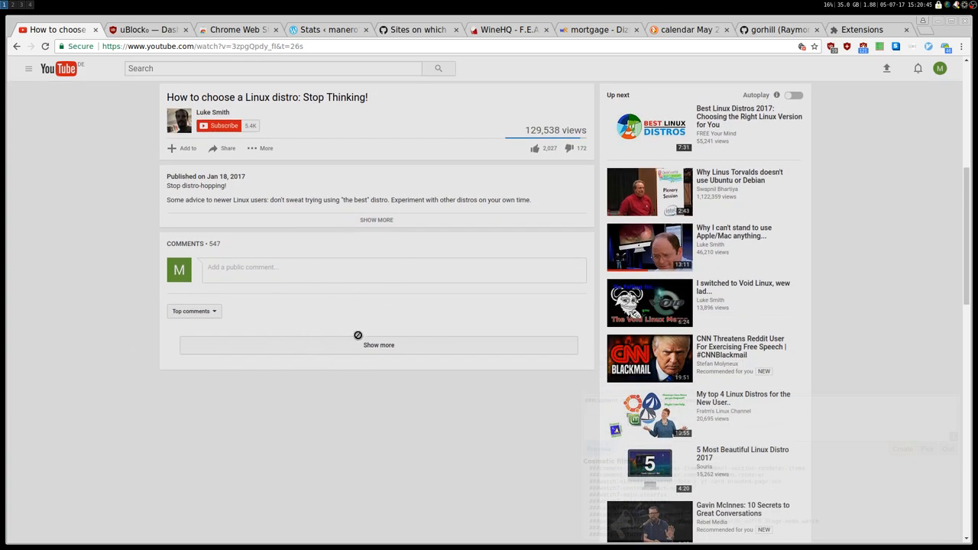
pyautogui.moveTo(385, 349)
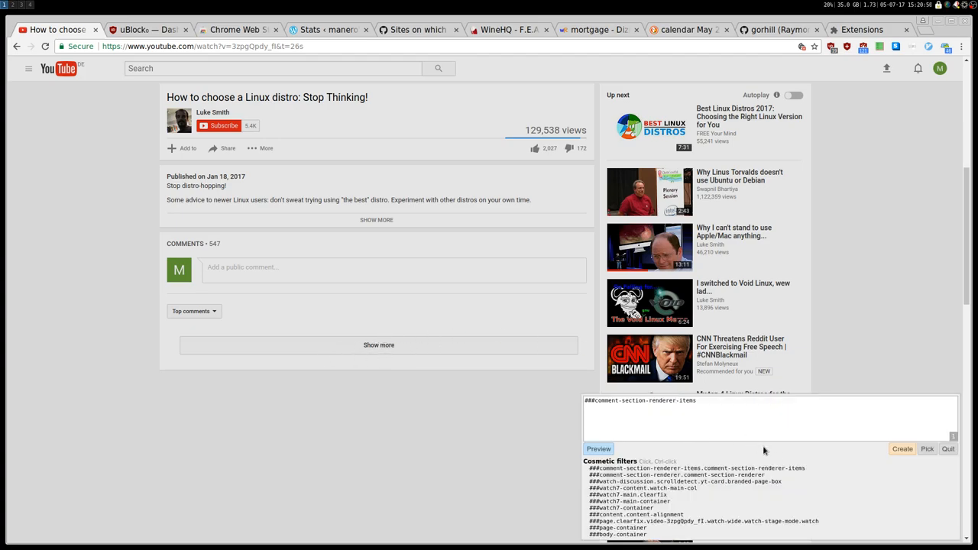
# Create the cosmetic filter so the whole comments section disappears from the video page
pyautogui.click(599, 449)
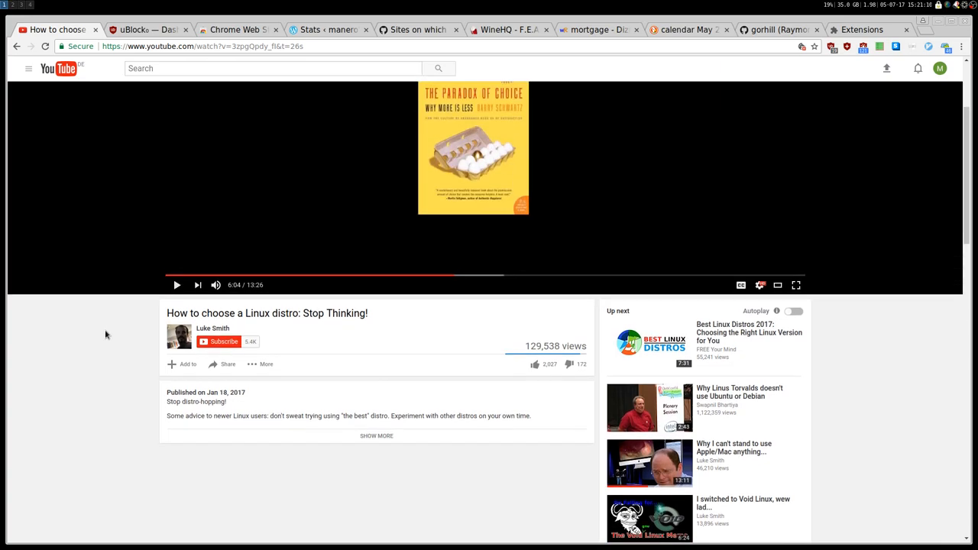
pyautogui.moveTo(137, 326)
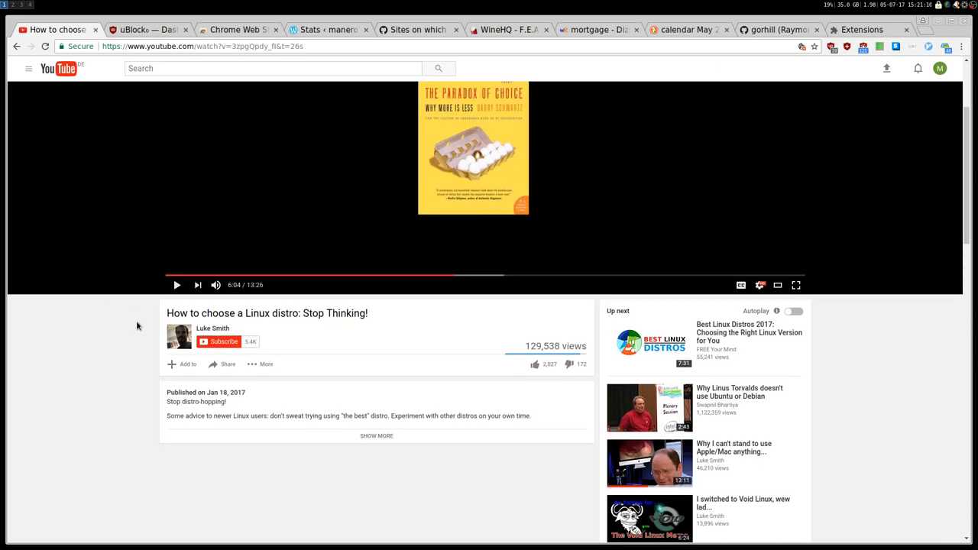
pyautogui.click(146, 31)
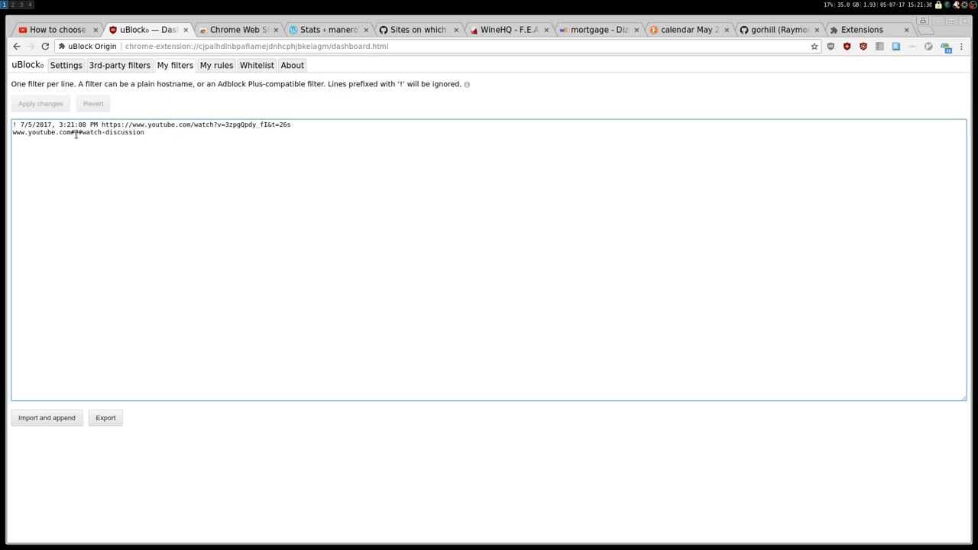
pyautogui.write('#')
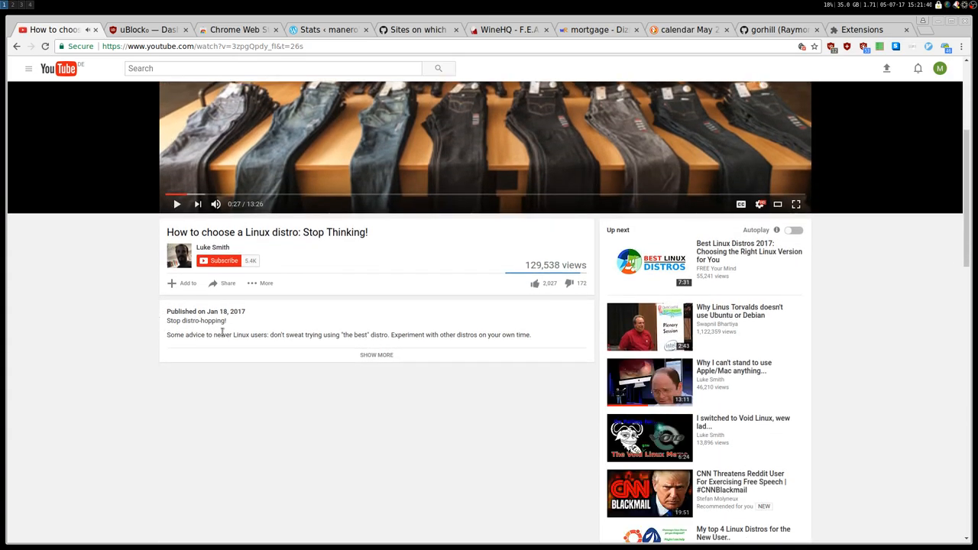
pyautogui.scroll(-3)
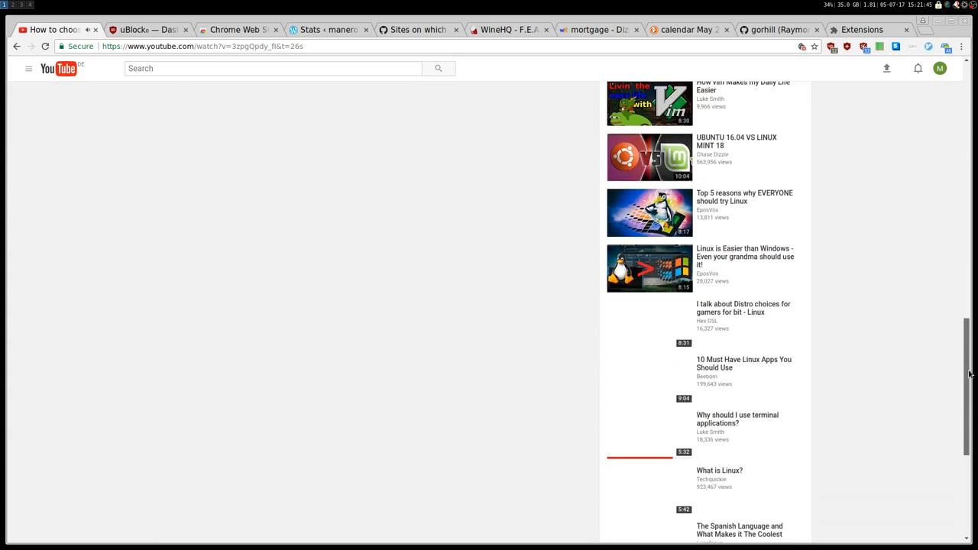
pyautogui.scroll(3)
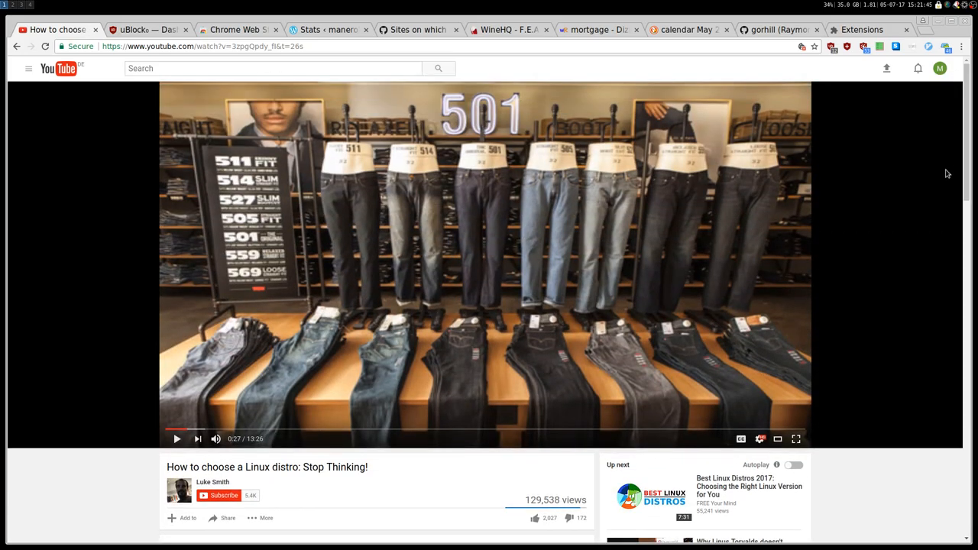
pyautogui.scroll(-3)
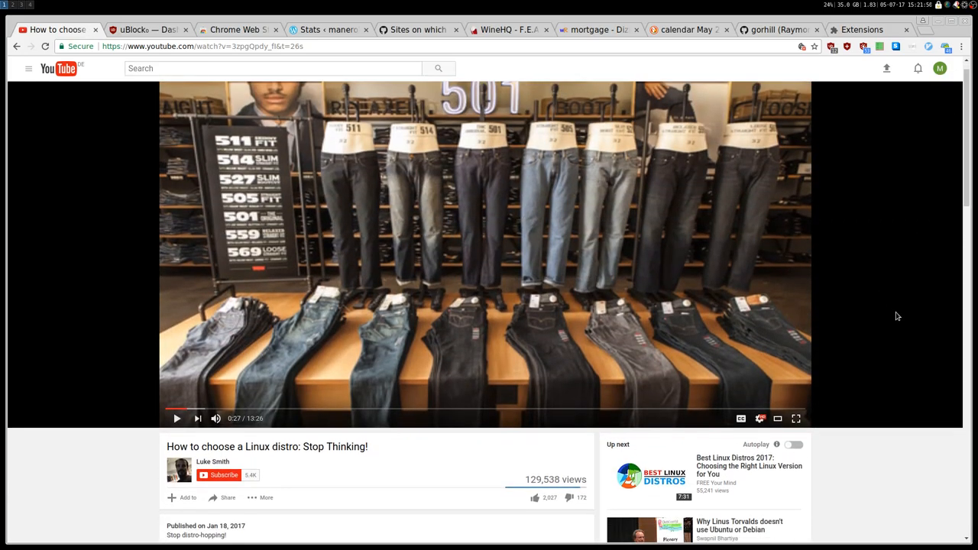
pyautogui.scroll(-3)
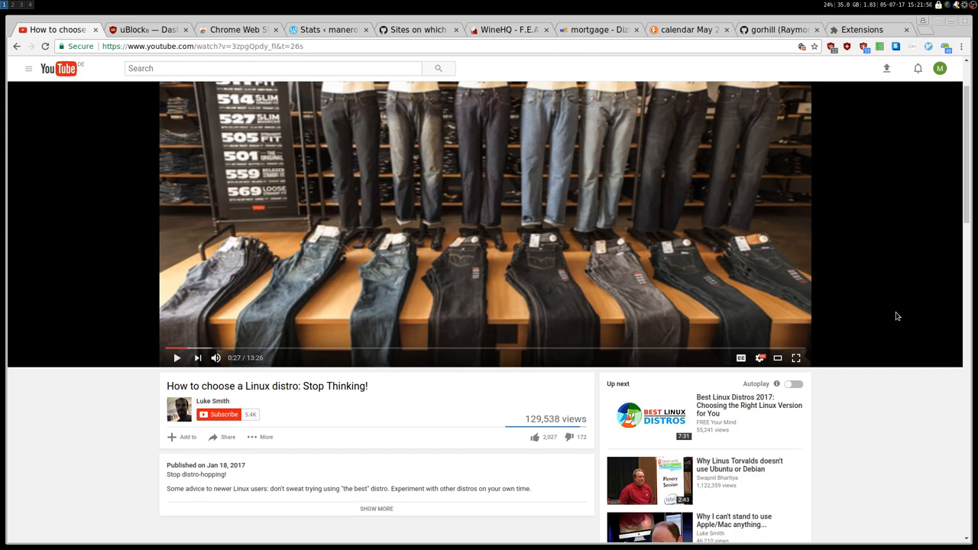
pyautogui.scroll(-3)
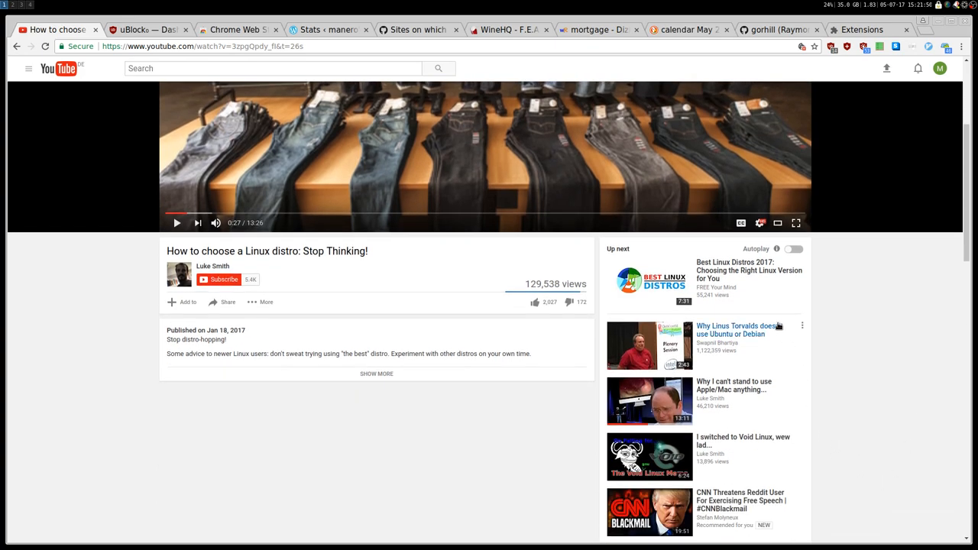
pyautogui.moveTo(734, 333)
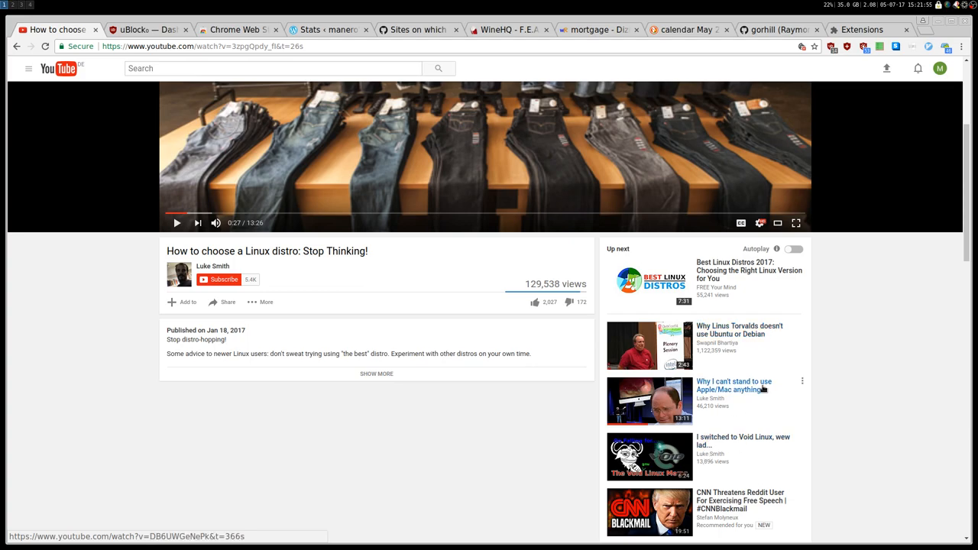
# Block the Up next recommendations sidebar container with a new cosmetic filter
pyautogui.scroll(-3)
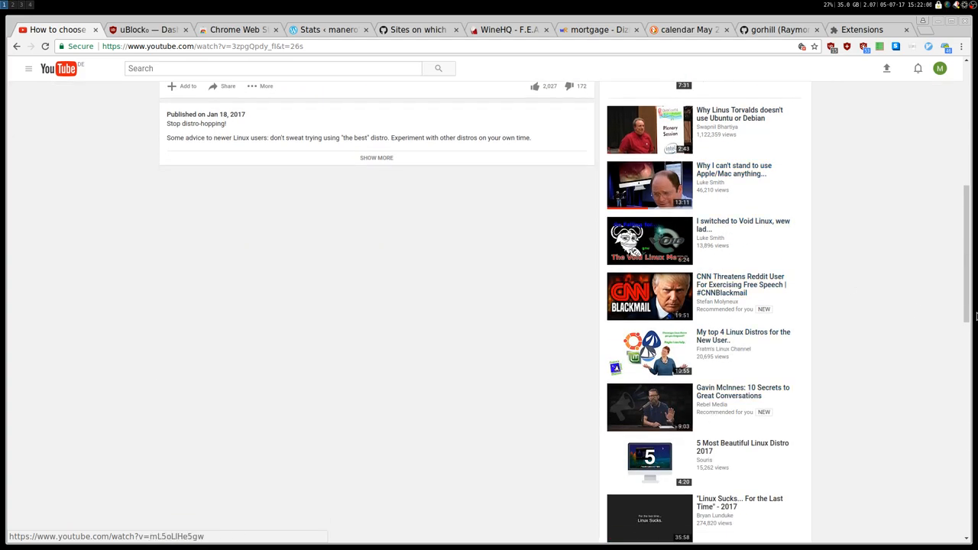
pyautogui.scroll(3)
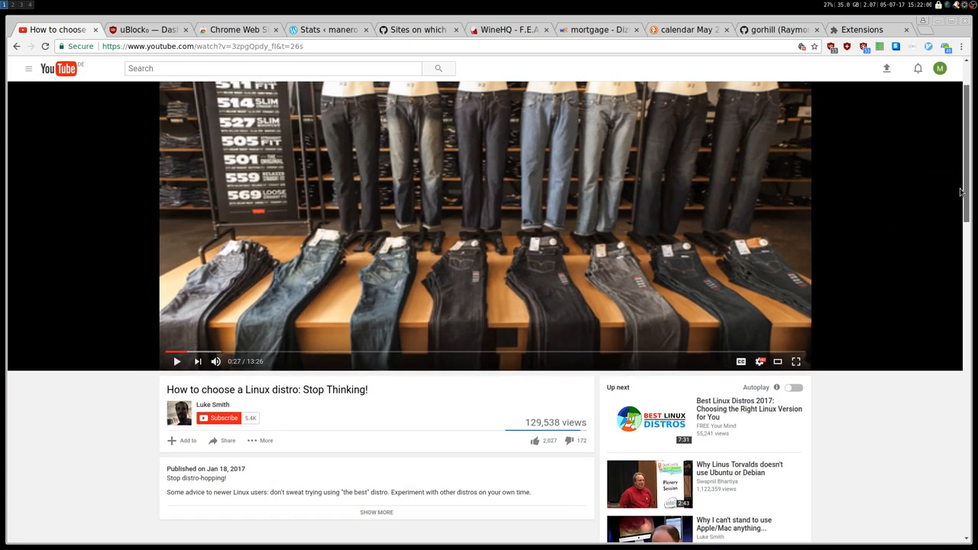
pyautogui.rightClick(856, 359)
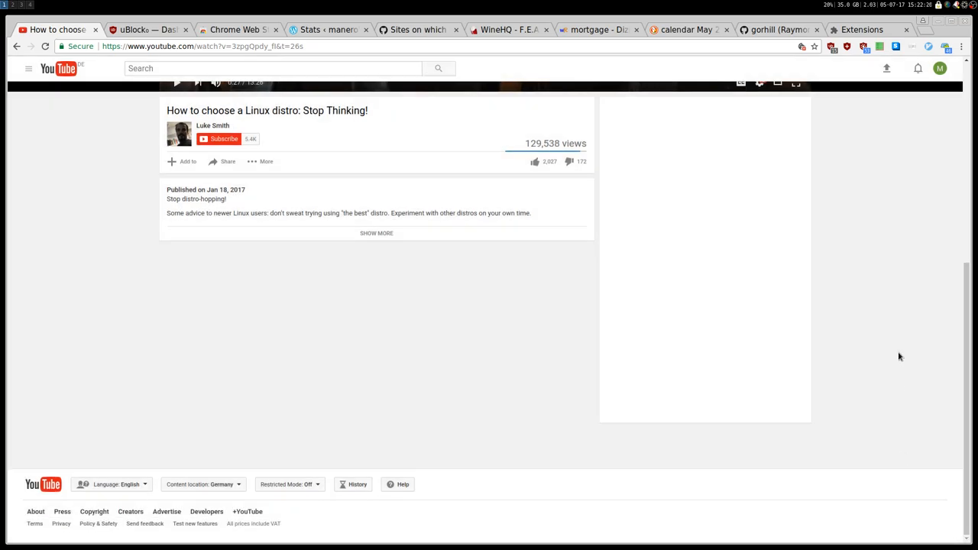
pyautogui.scroll(3)
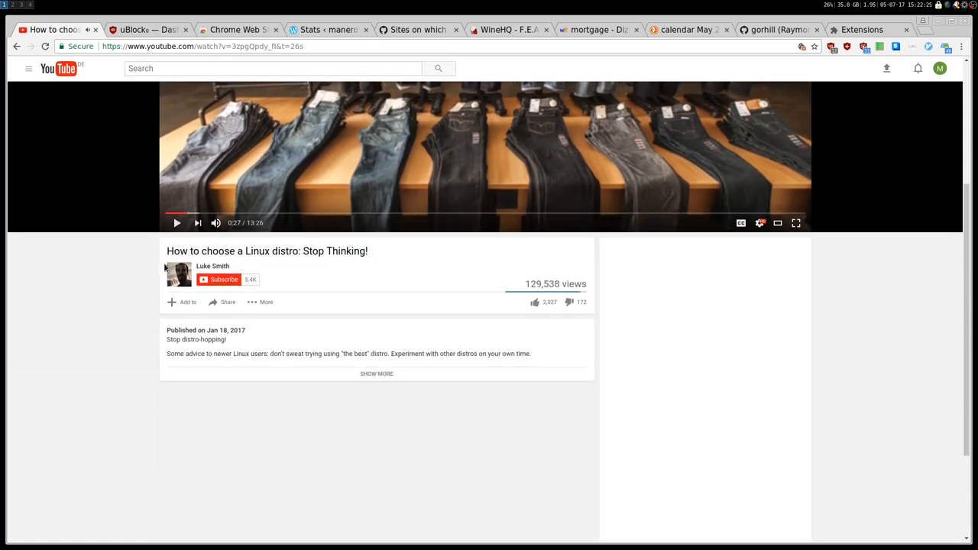
pyautogui.scroll(-3)
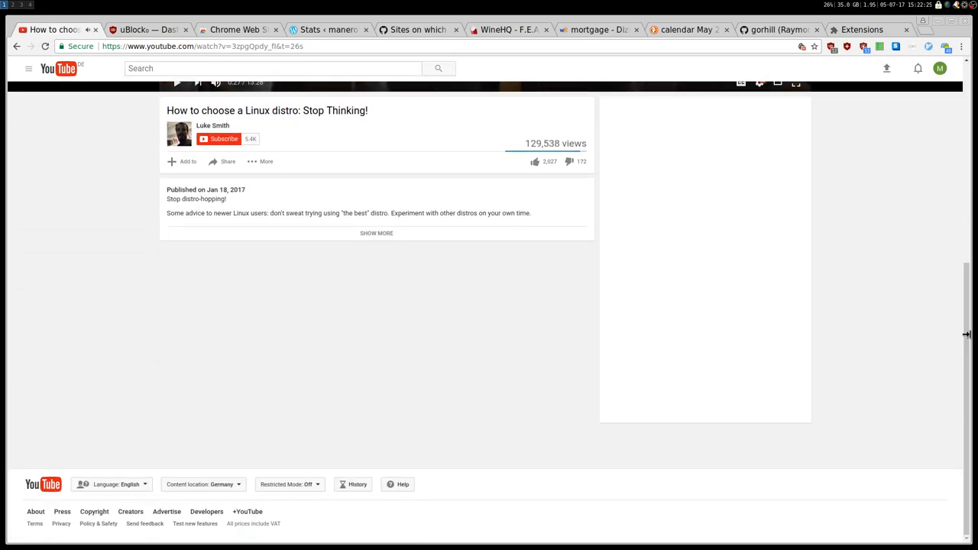
pyautogui.scroll(3)
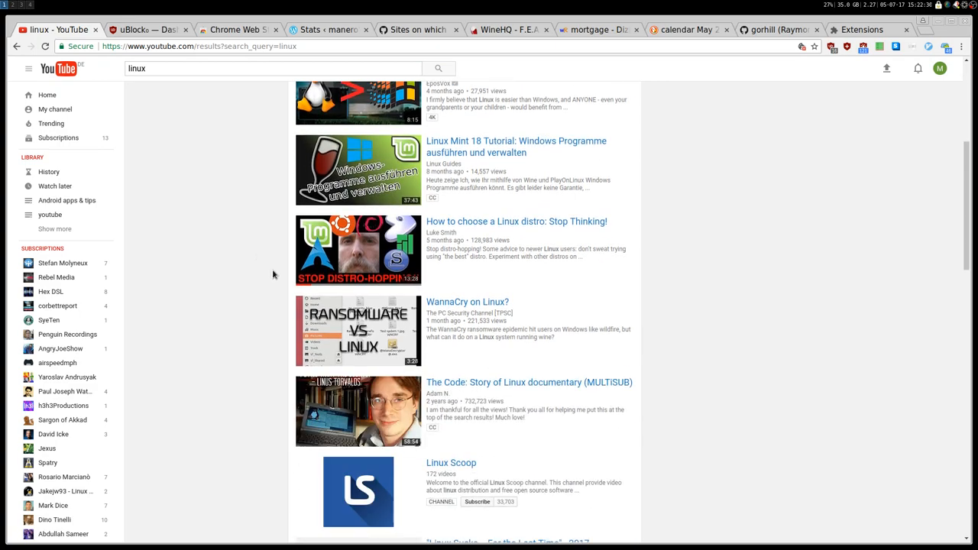
# Confirm on the watch page that comments and sidebar are gone, pausing the video, then go to the custom filters
pyautogui.scroll(-3)
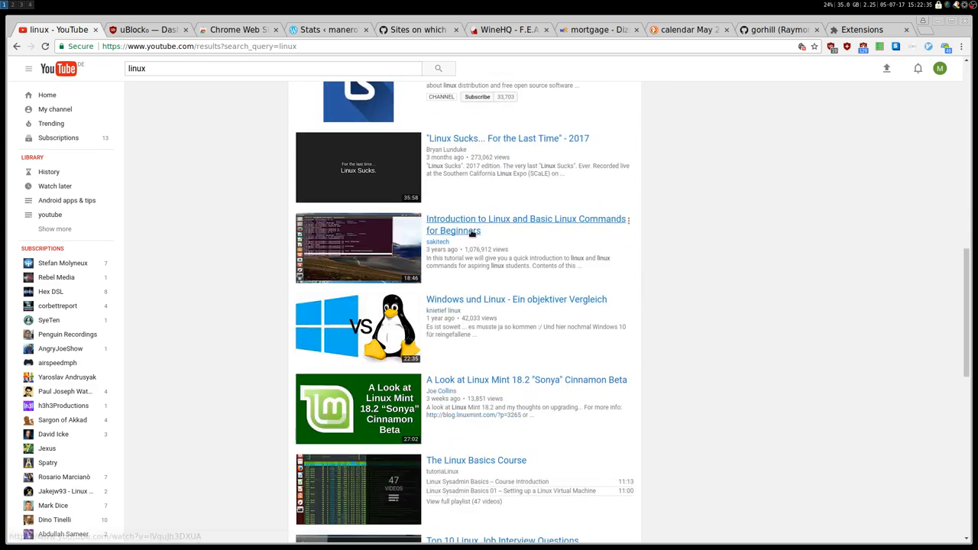
pyautogui.scroll(-3)
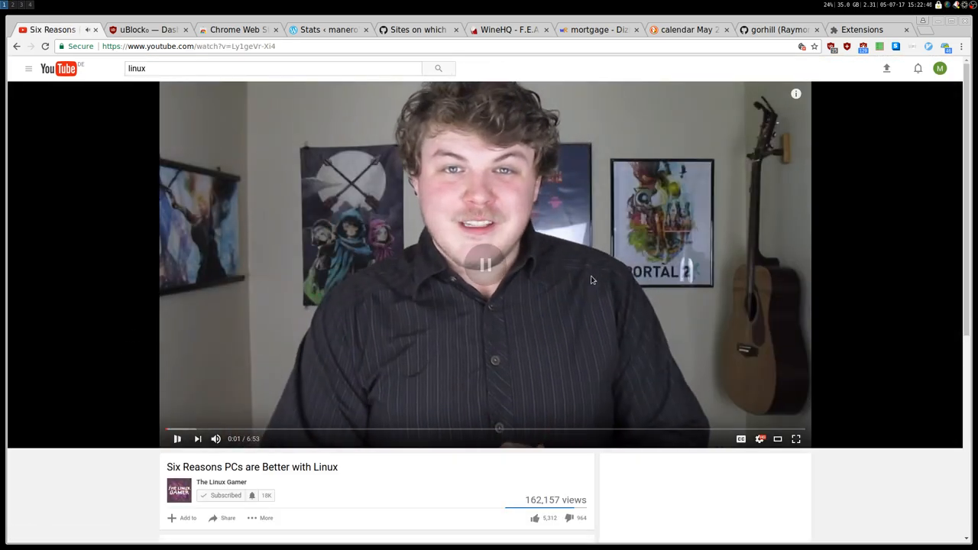
pyautogui.click(485, 264)
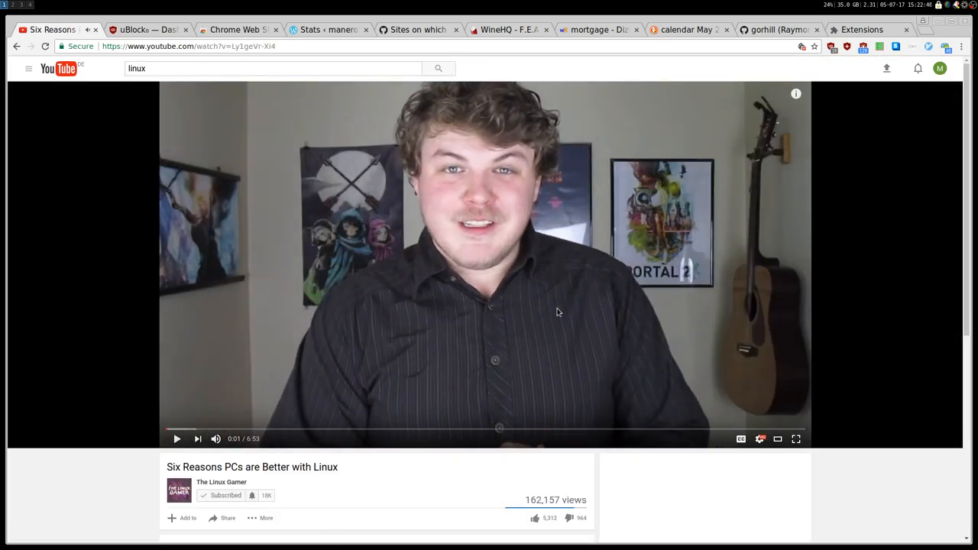
pyautogui.scroll(-3)
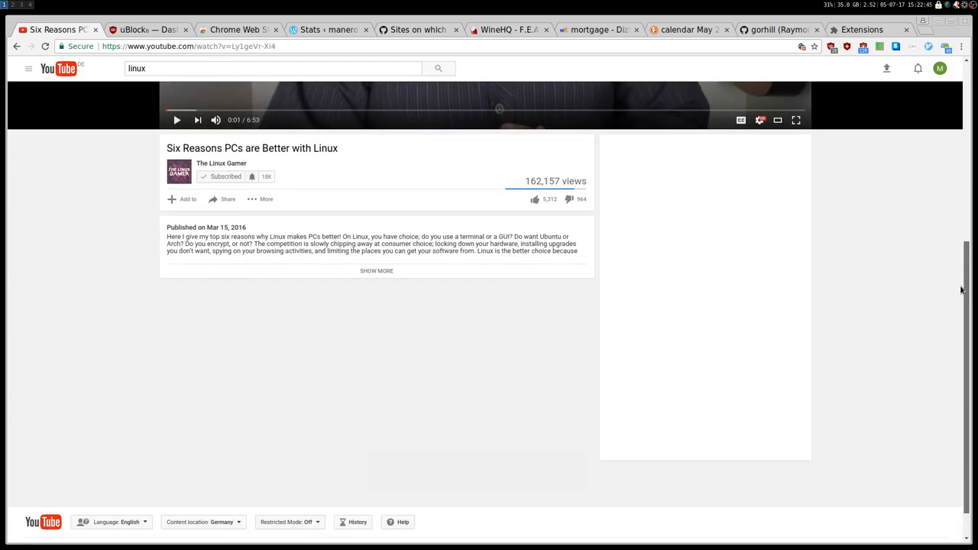
pyautogui.scroll(-3)
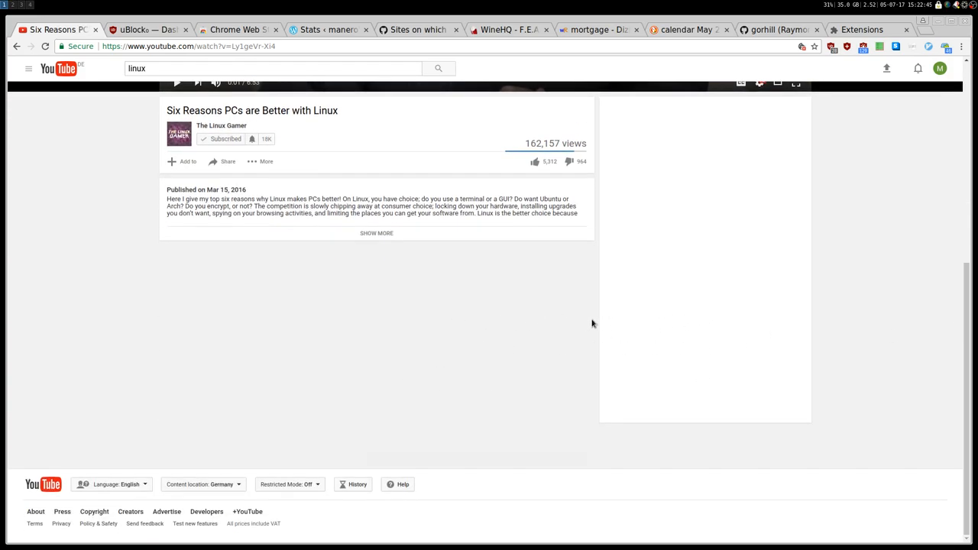
pyautogui.moveTo(752, 333)
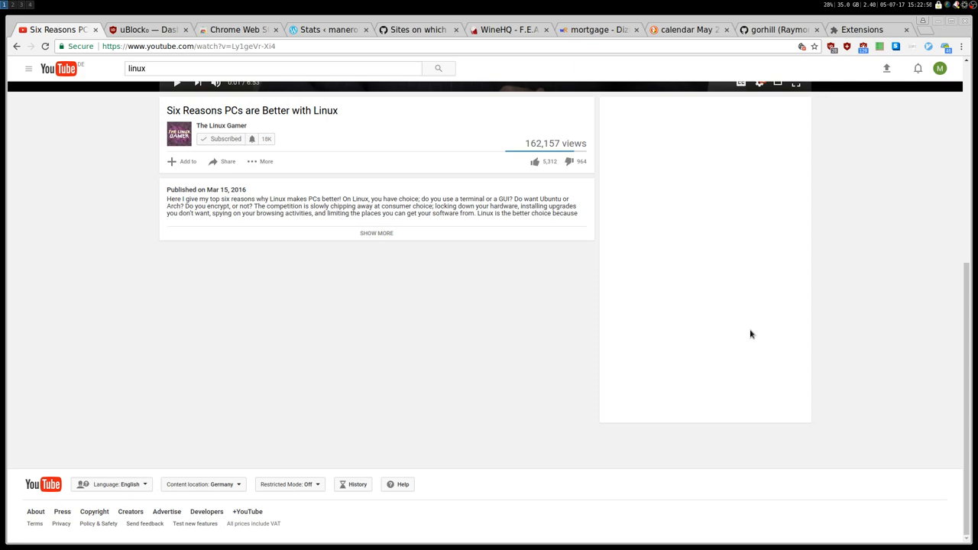
pyautogui.moveTo(505, 312)
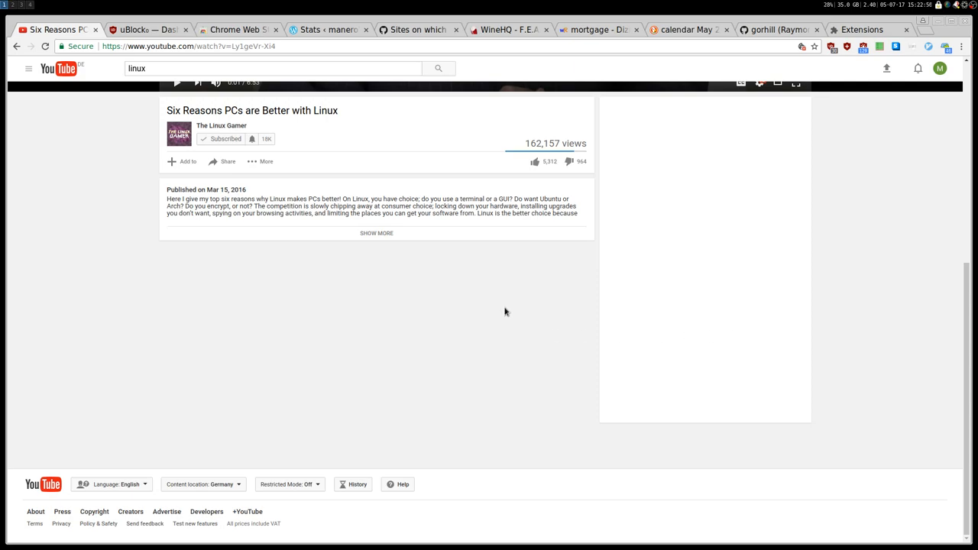
pyautogui.moveTo(969, 344)
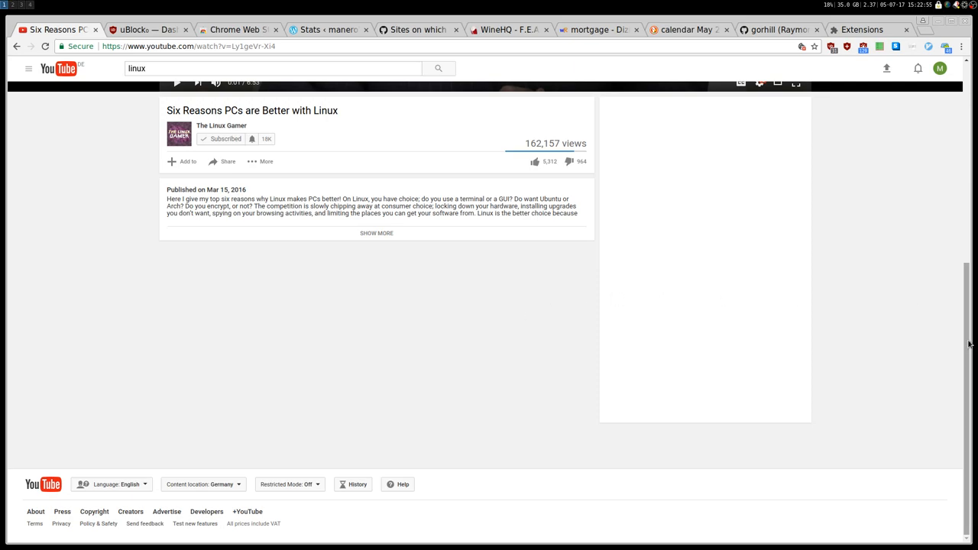
pyautogui.scroll(3)
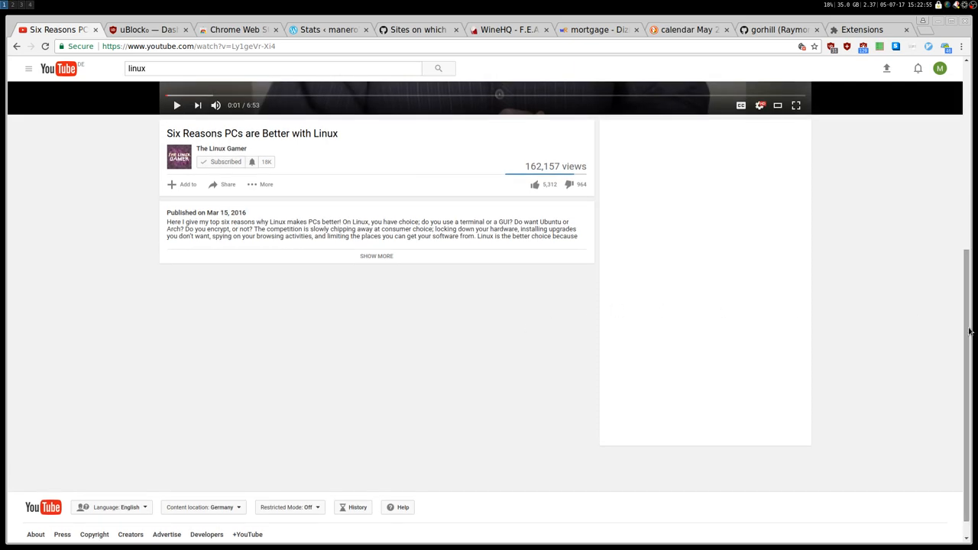
pyautogui.moveTo(706, 337)
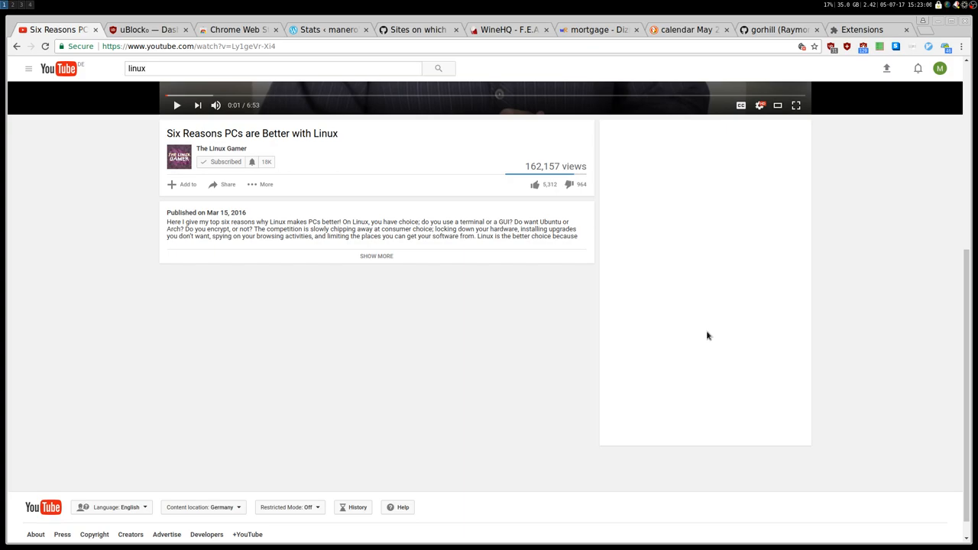
pyautogui.click(145, 29)
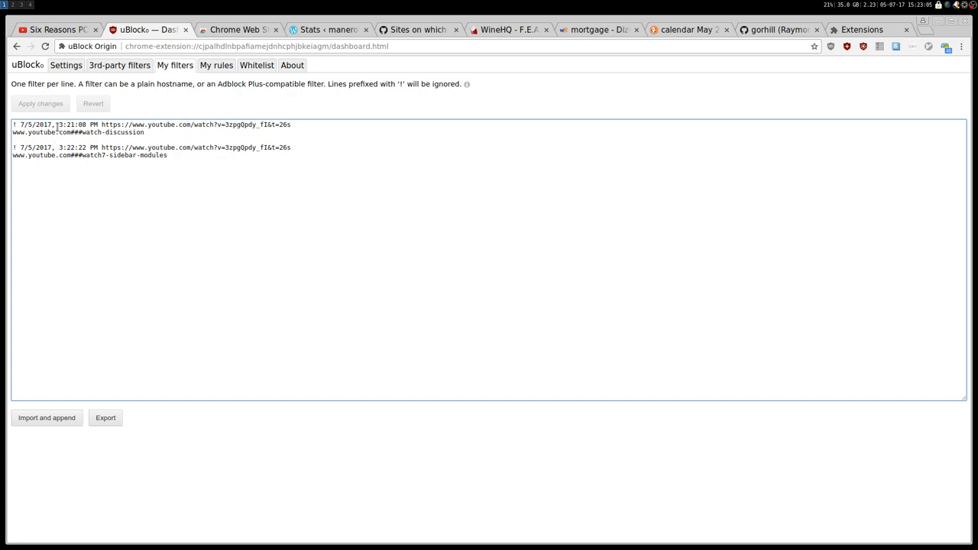
# Select and copy both custom filter rules, then return to the YouTube video page
pyautogui.press('ctrl+a')
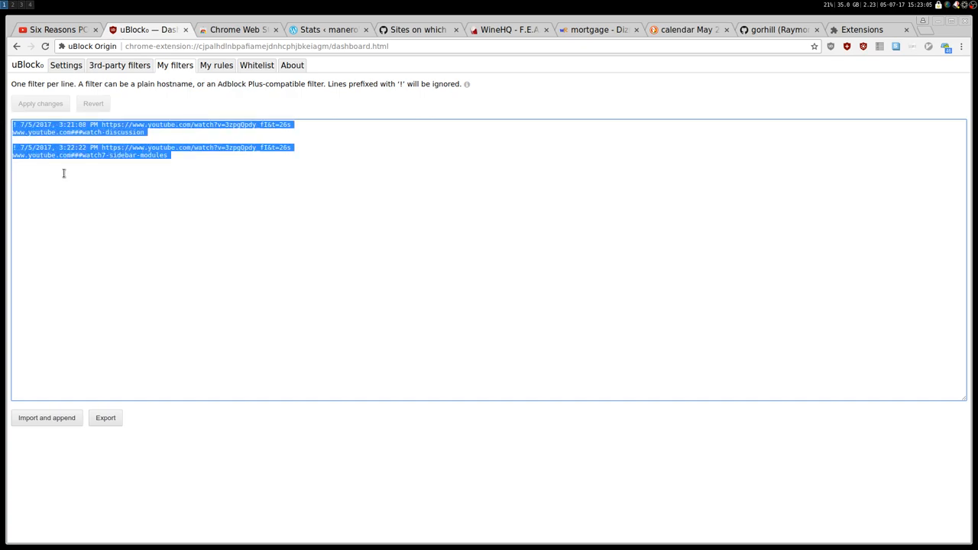
pyautogui.press('Delete')
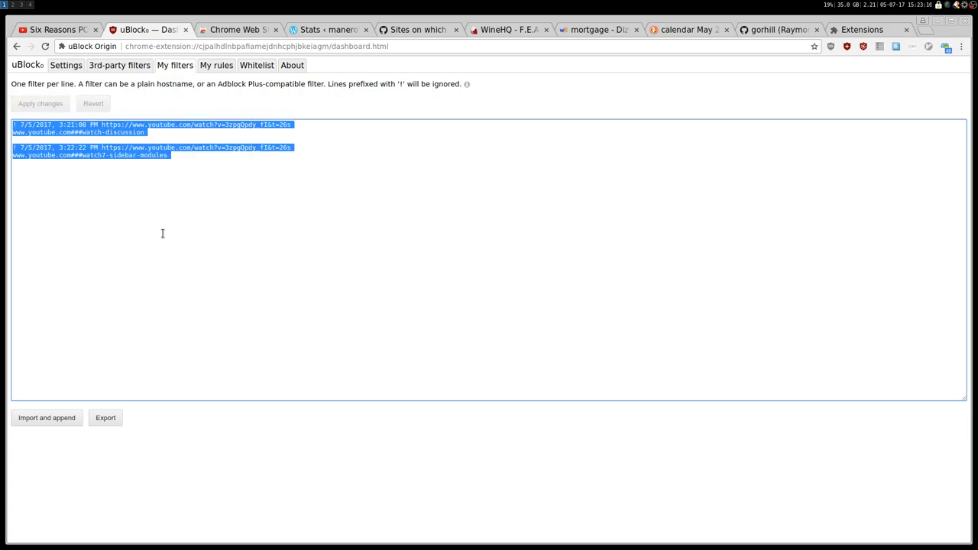
pyautogui.moveTo(54, 29)
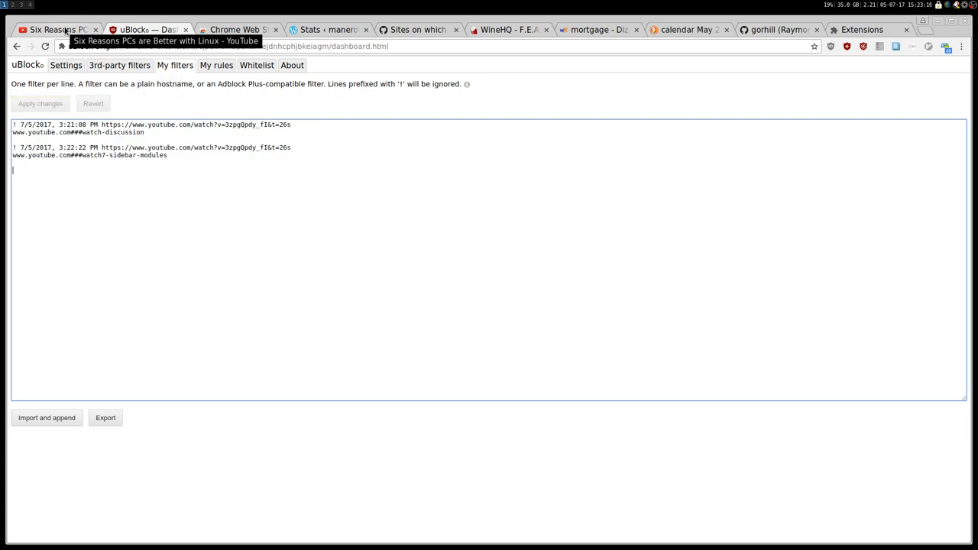
pyautogui.click(54, 29)
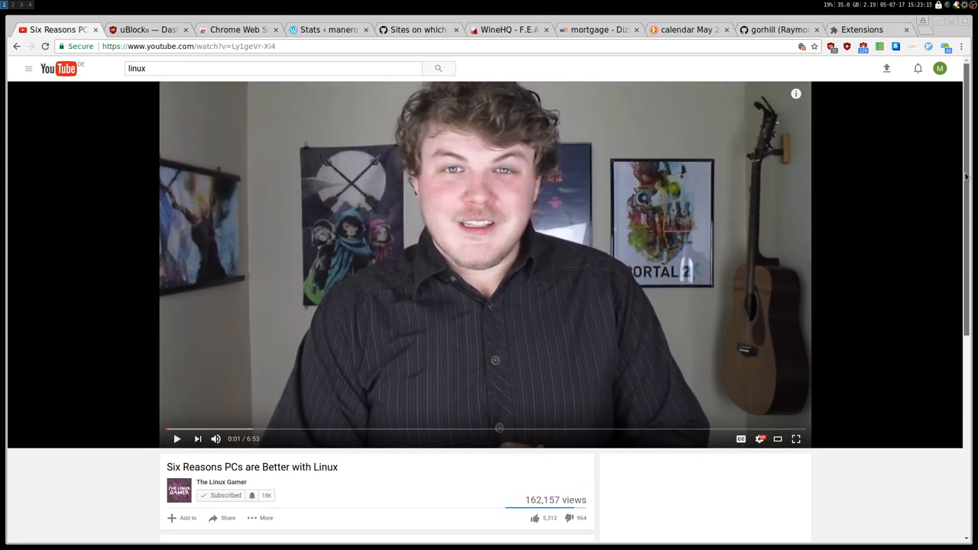
pyautogui.moveTo(832, 46)
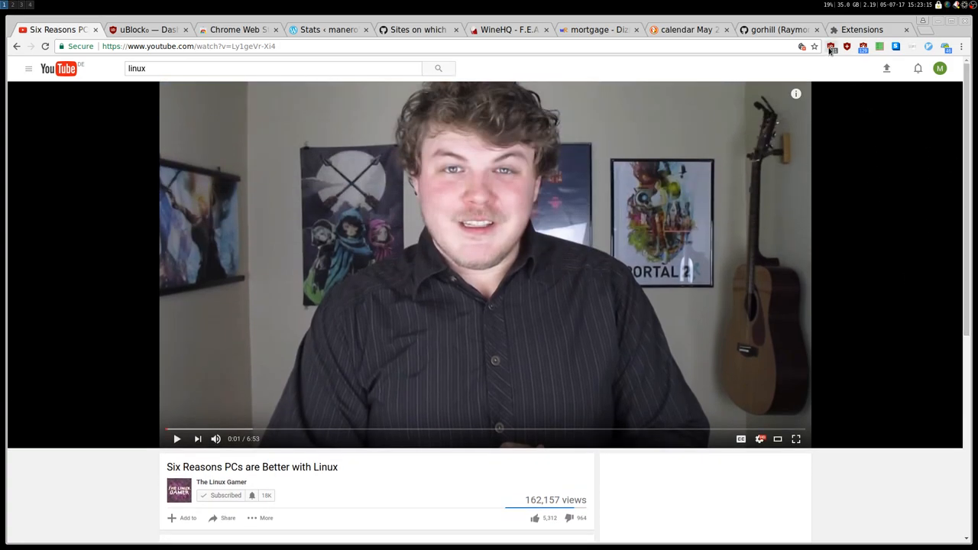
pyautogui.click(831, 46)
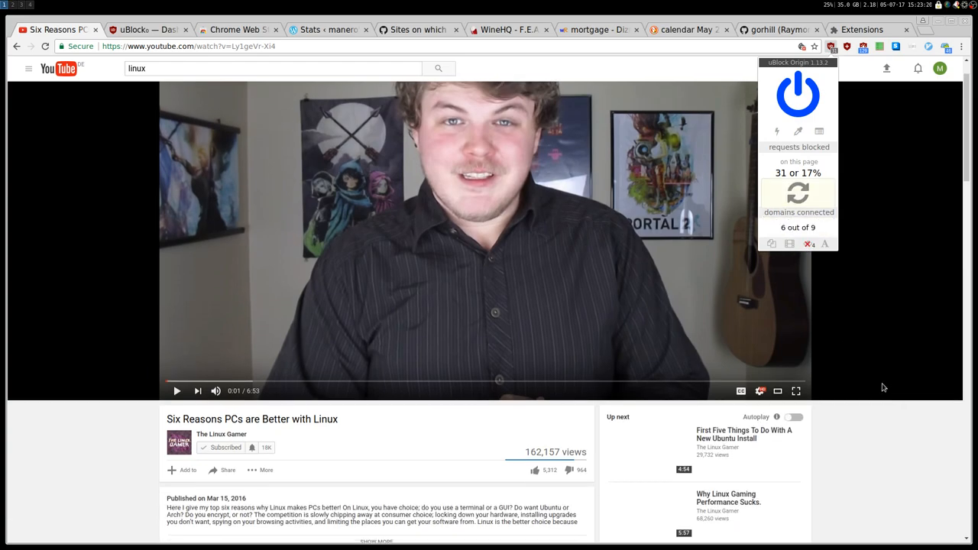
pyautogui.scroll(-3)
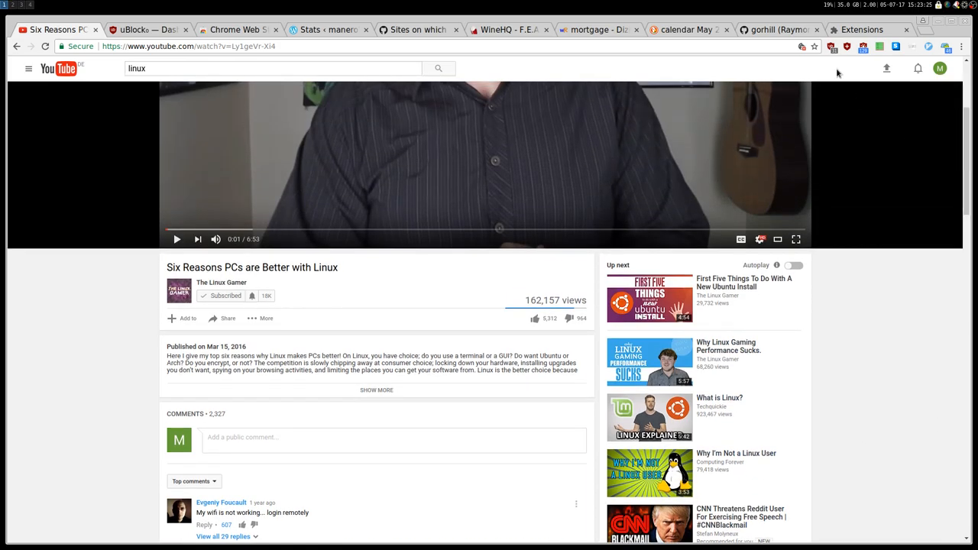
pyautogui.click(831, 46)
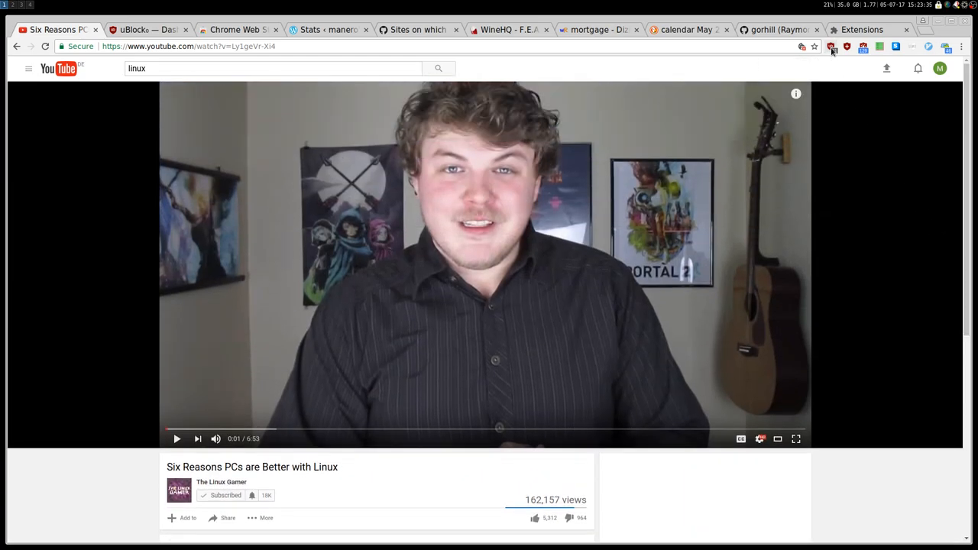
pyautogui.moveTo(832, 46)
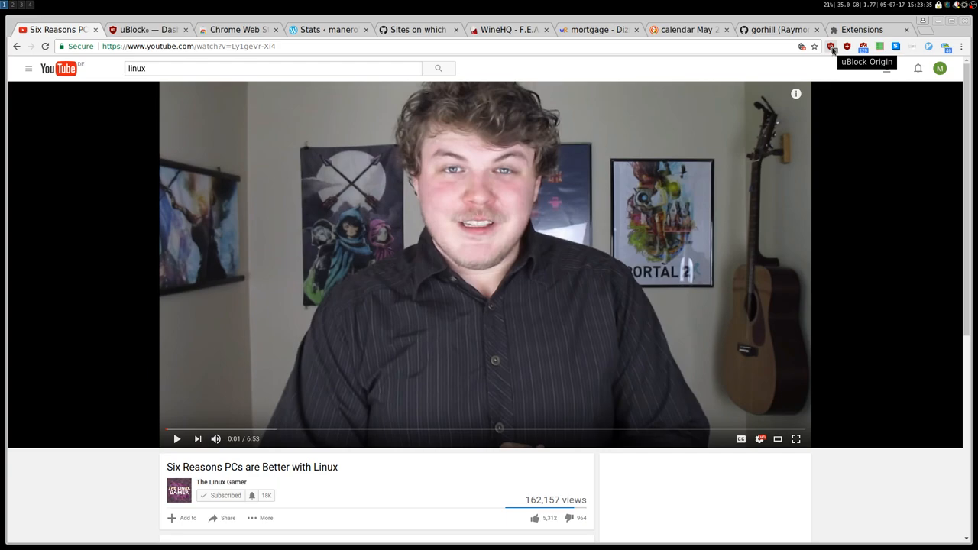
pyautogui.click(832, 46)
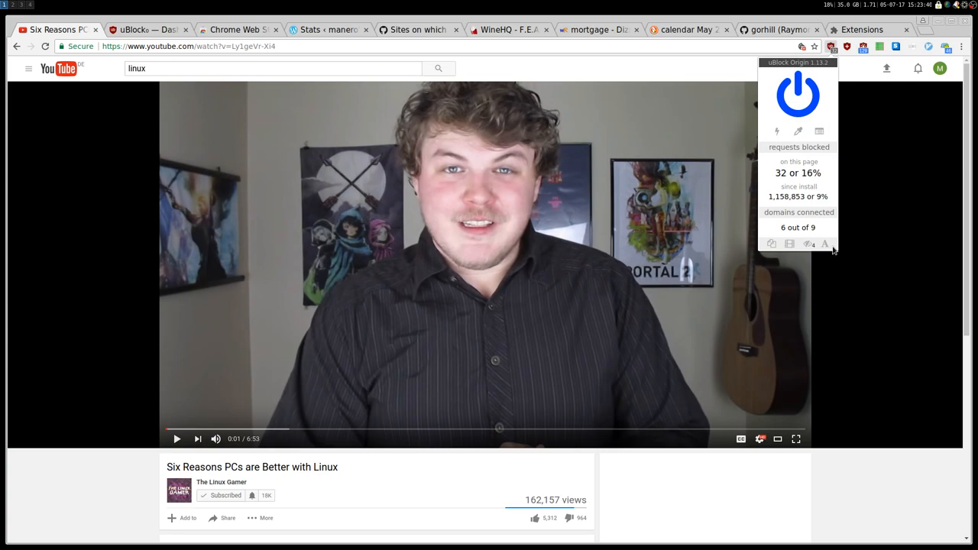
pyautogui.moveTo(877, 334)
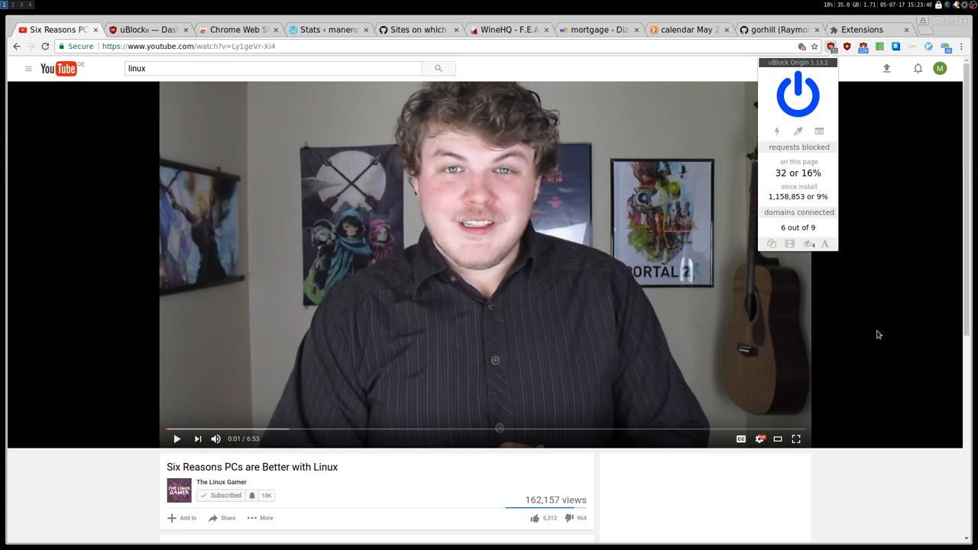
pyautogui.moveTo(890, 312)
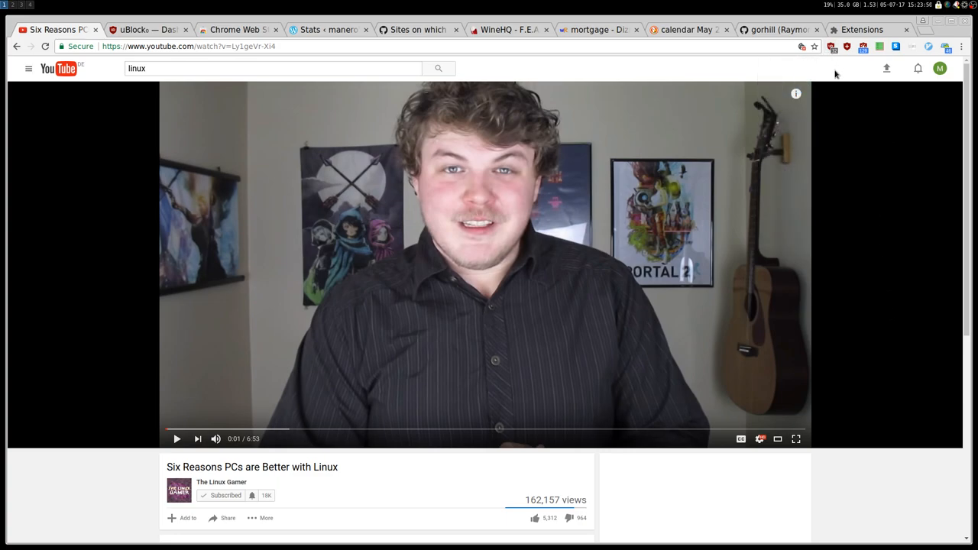
pyautogui.click(881, 46)
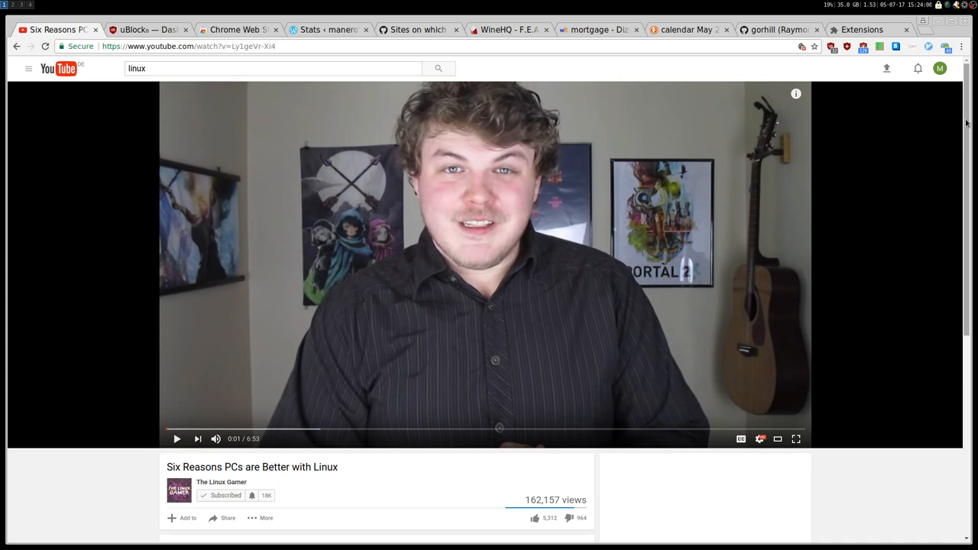
pyautogui.scroll(-3)
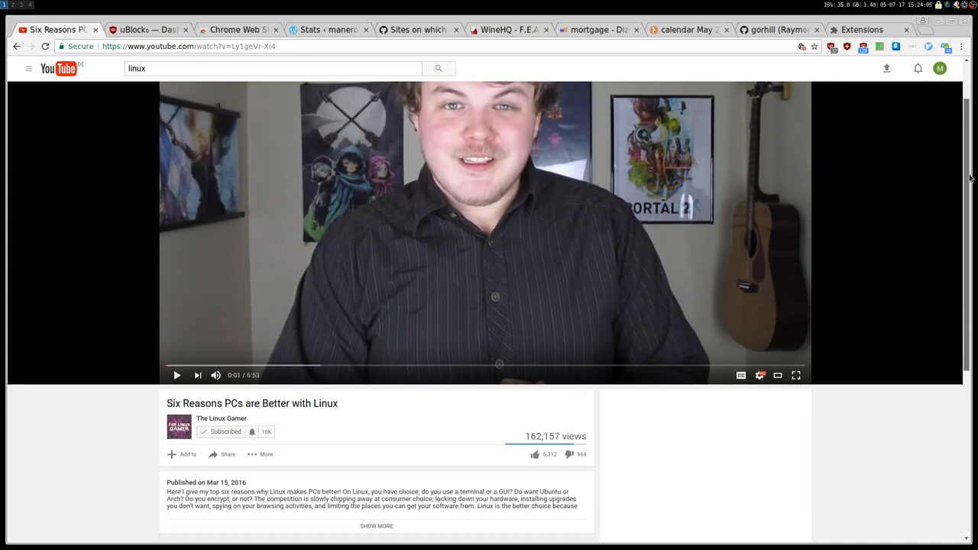
pyautogui.scroll(-3)
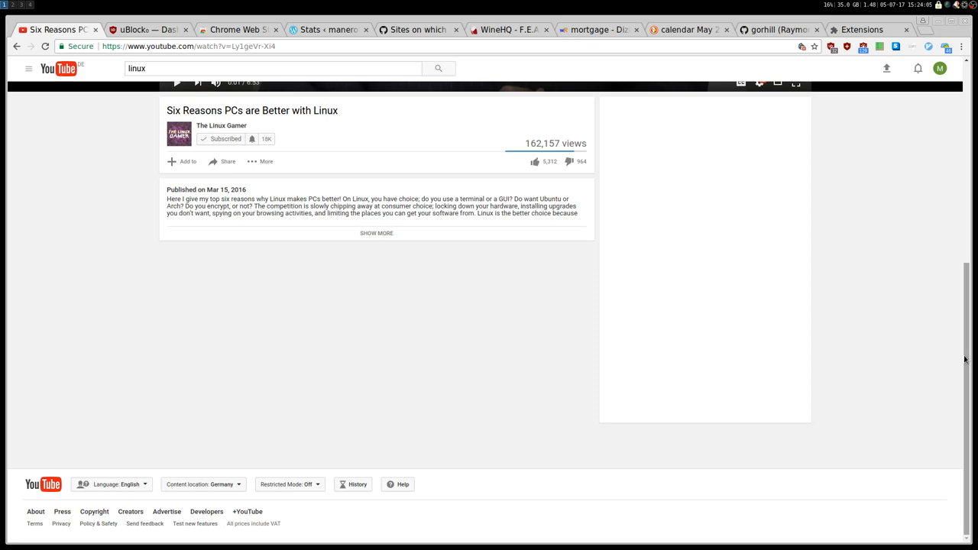
pyautogui.moveTo(951, 410)
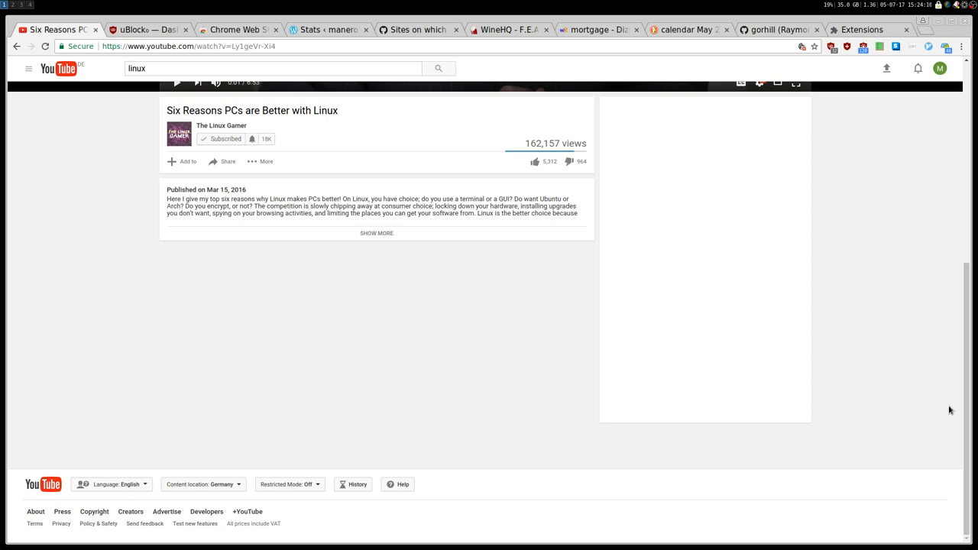
pyautogui.moveTo(566, 395)
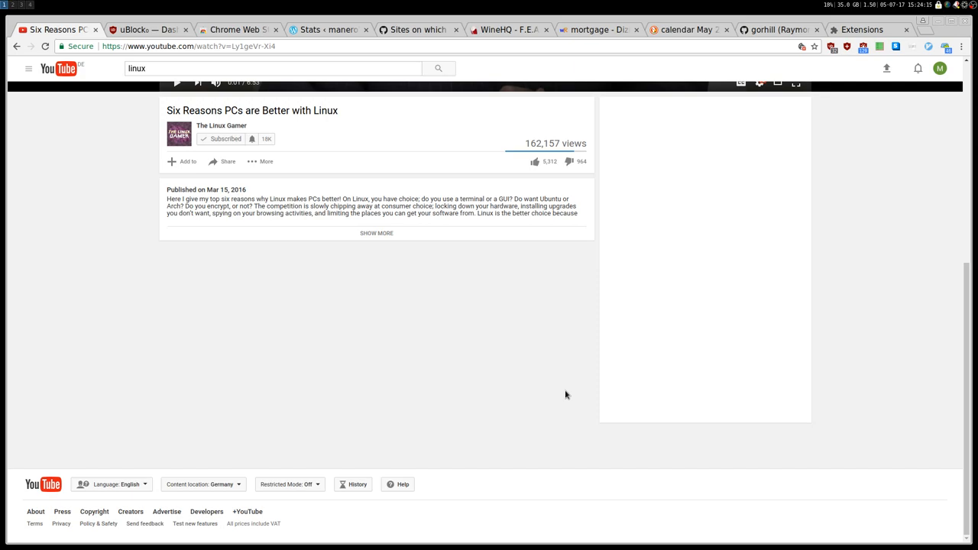
pyautogui.moveTo(970, 452)
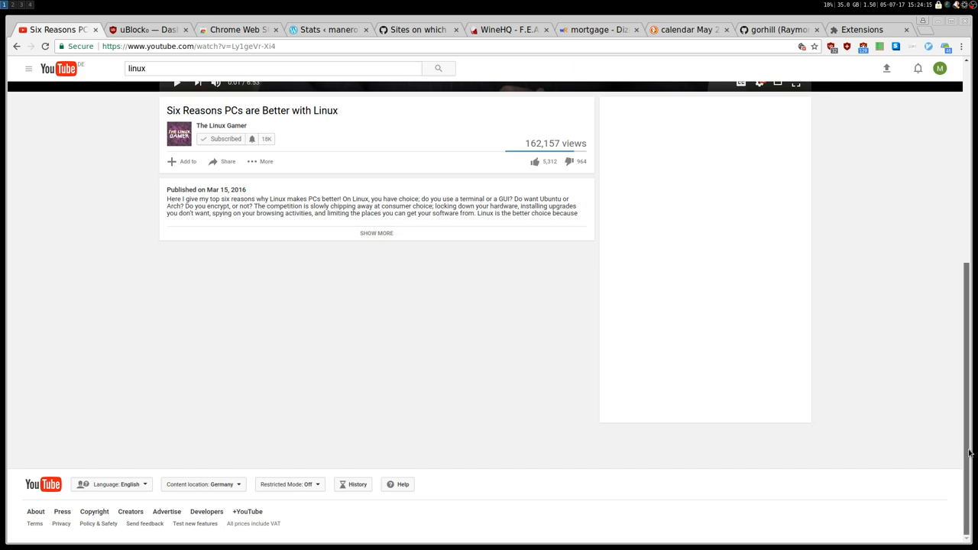